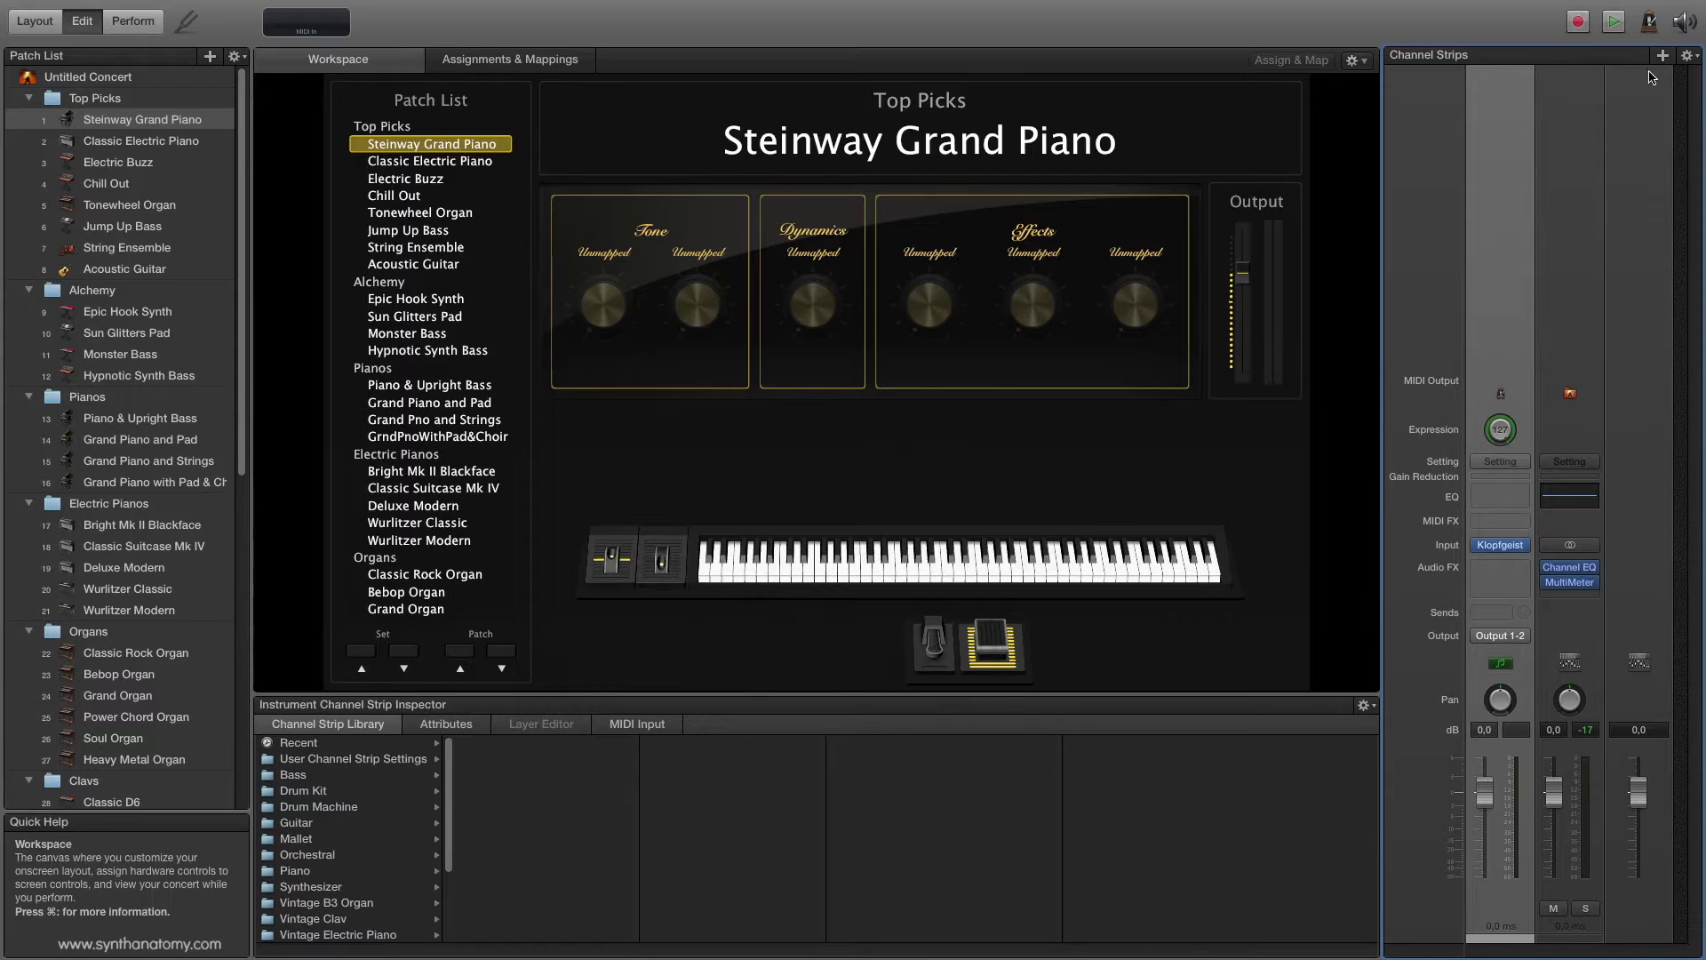
Start a new External Instrument channel strip with its MIDI output set to the monologue
left_click(1664, 55)
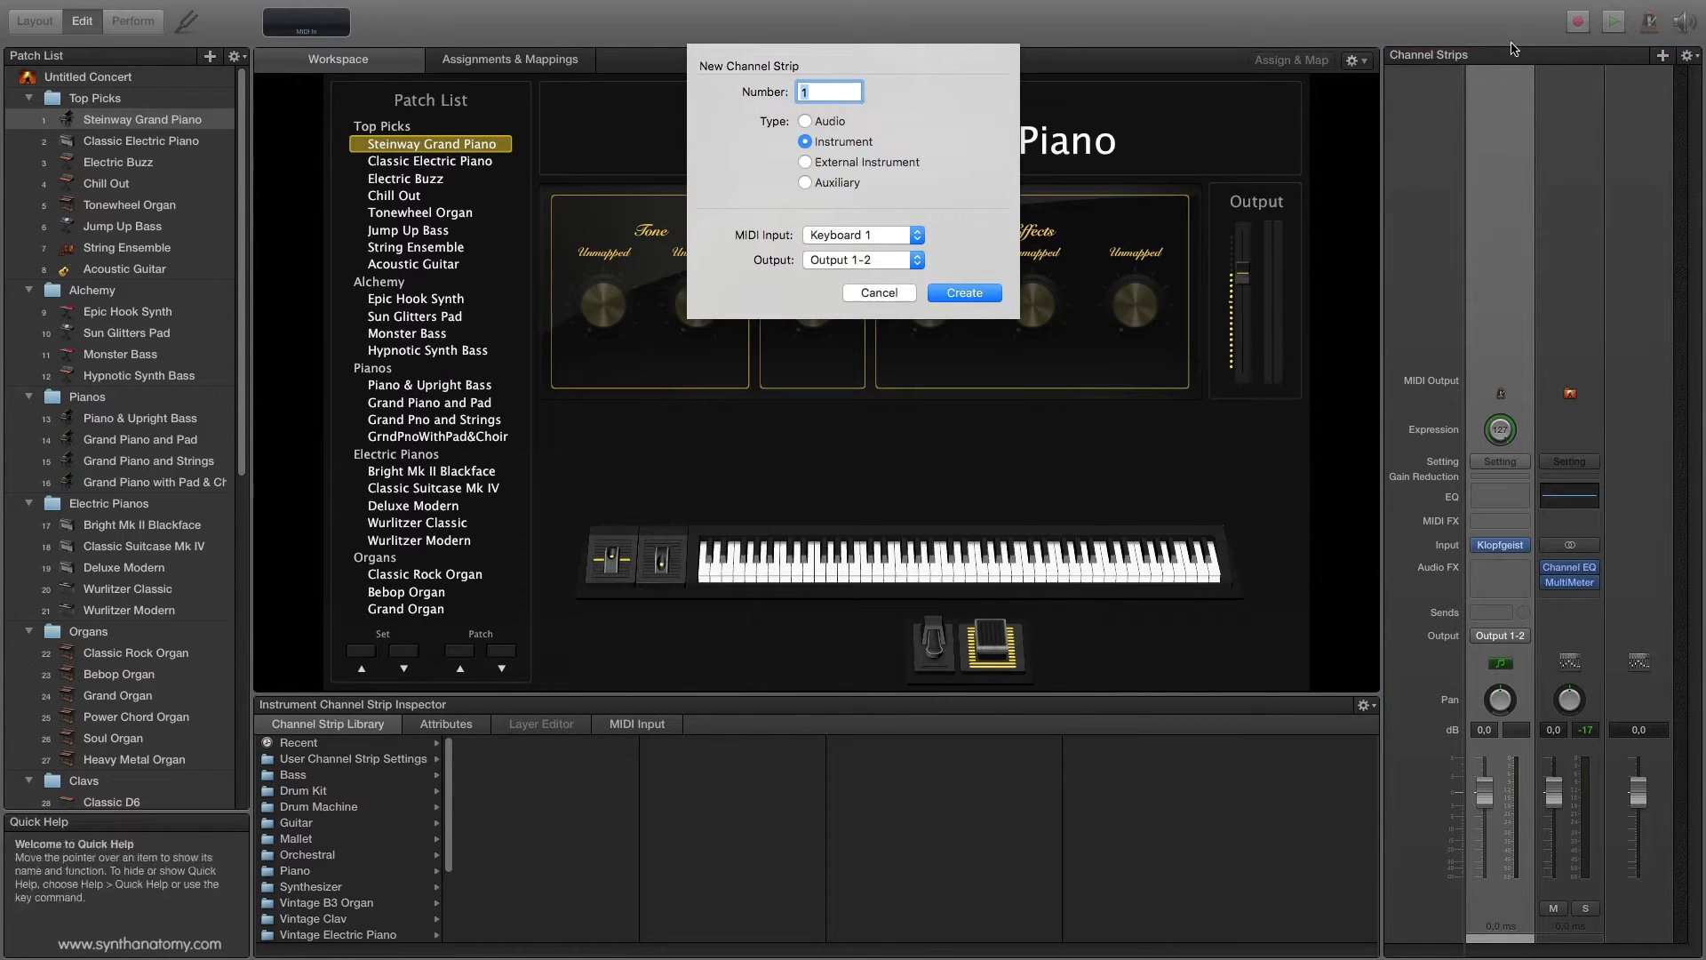
left_click(805, 161)
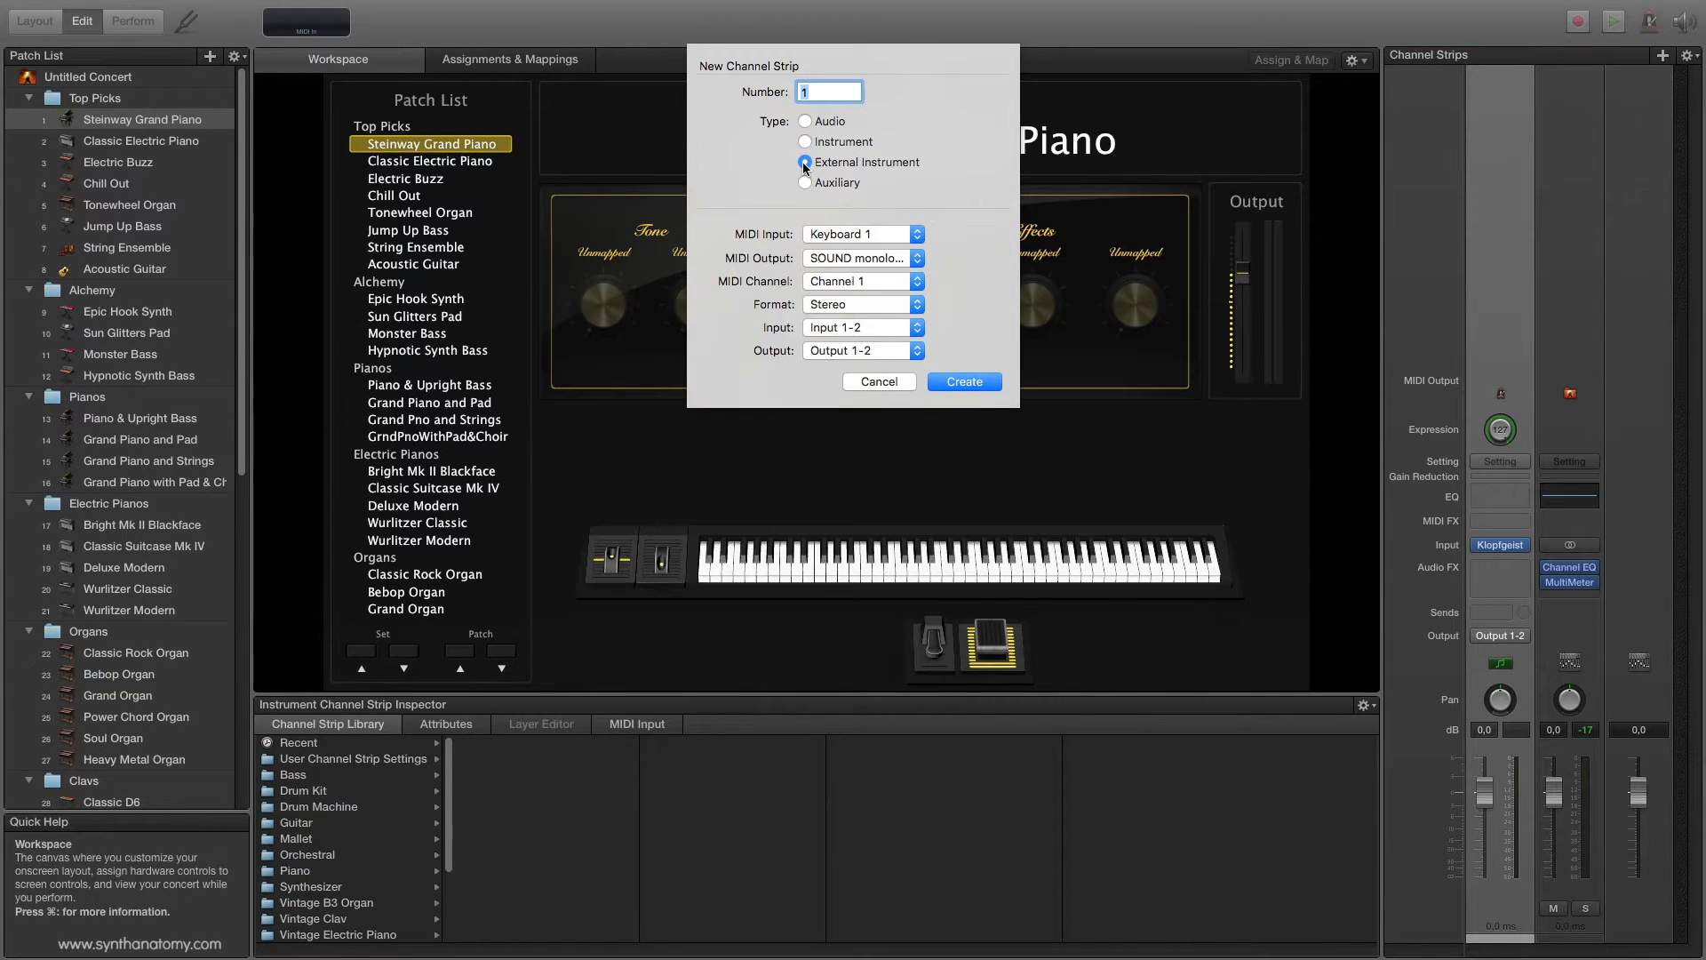
left_click(805, 161)
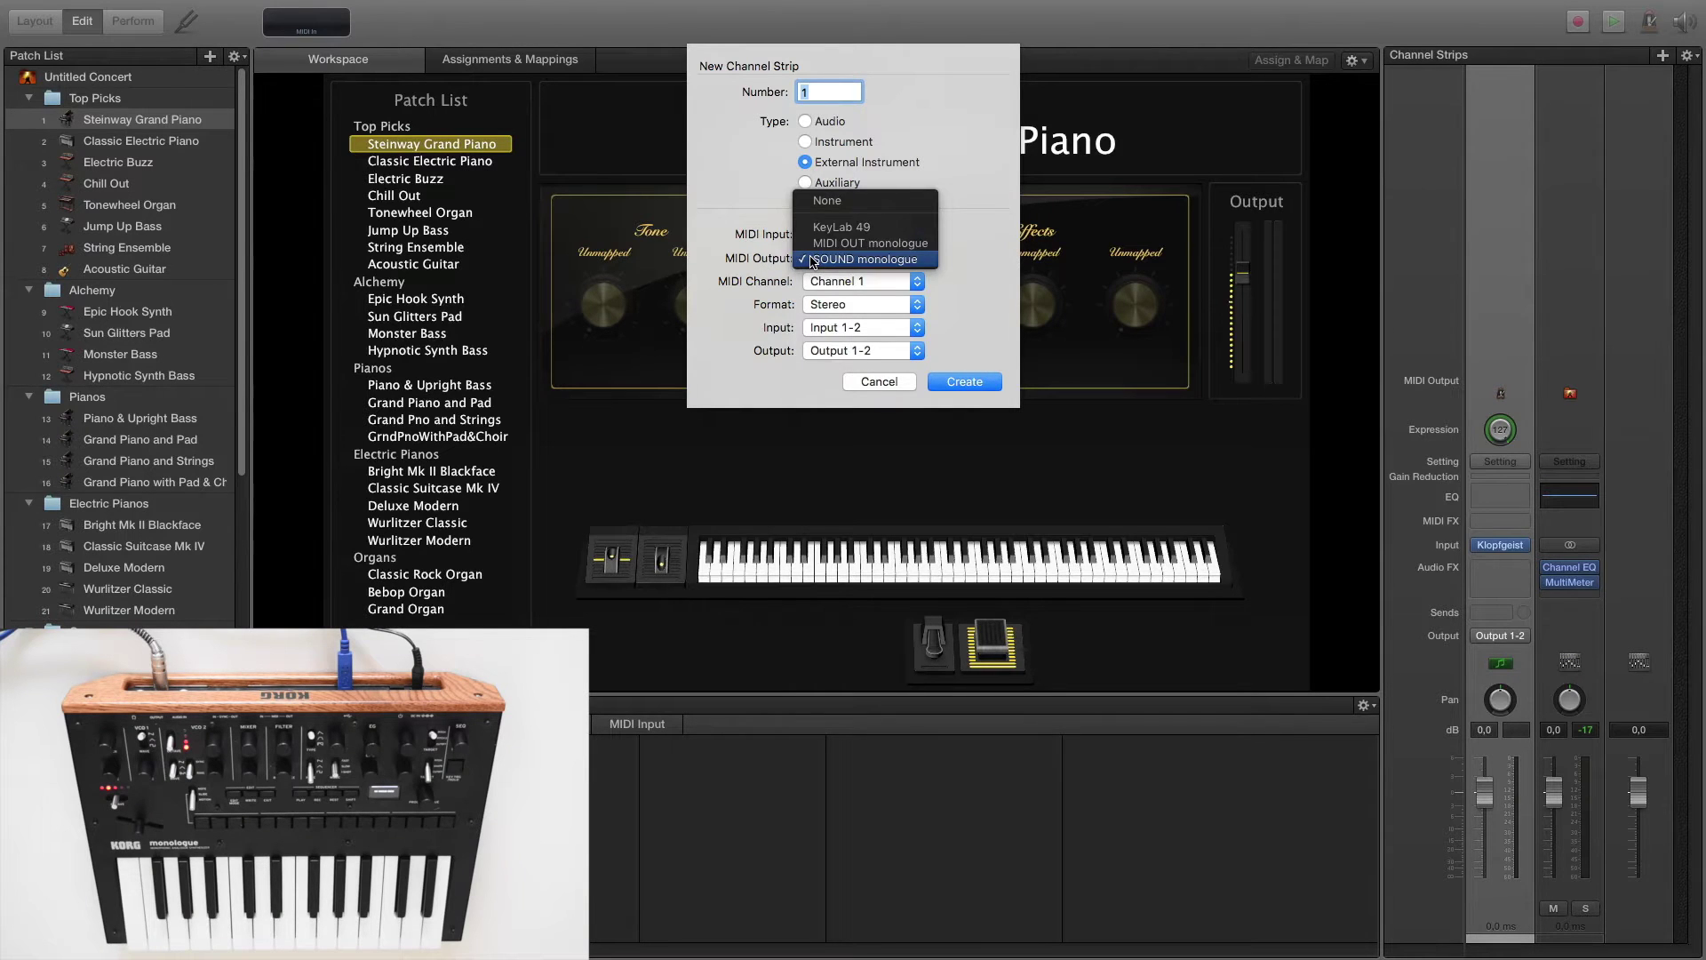
left_click(864, 260)
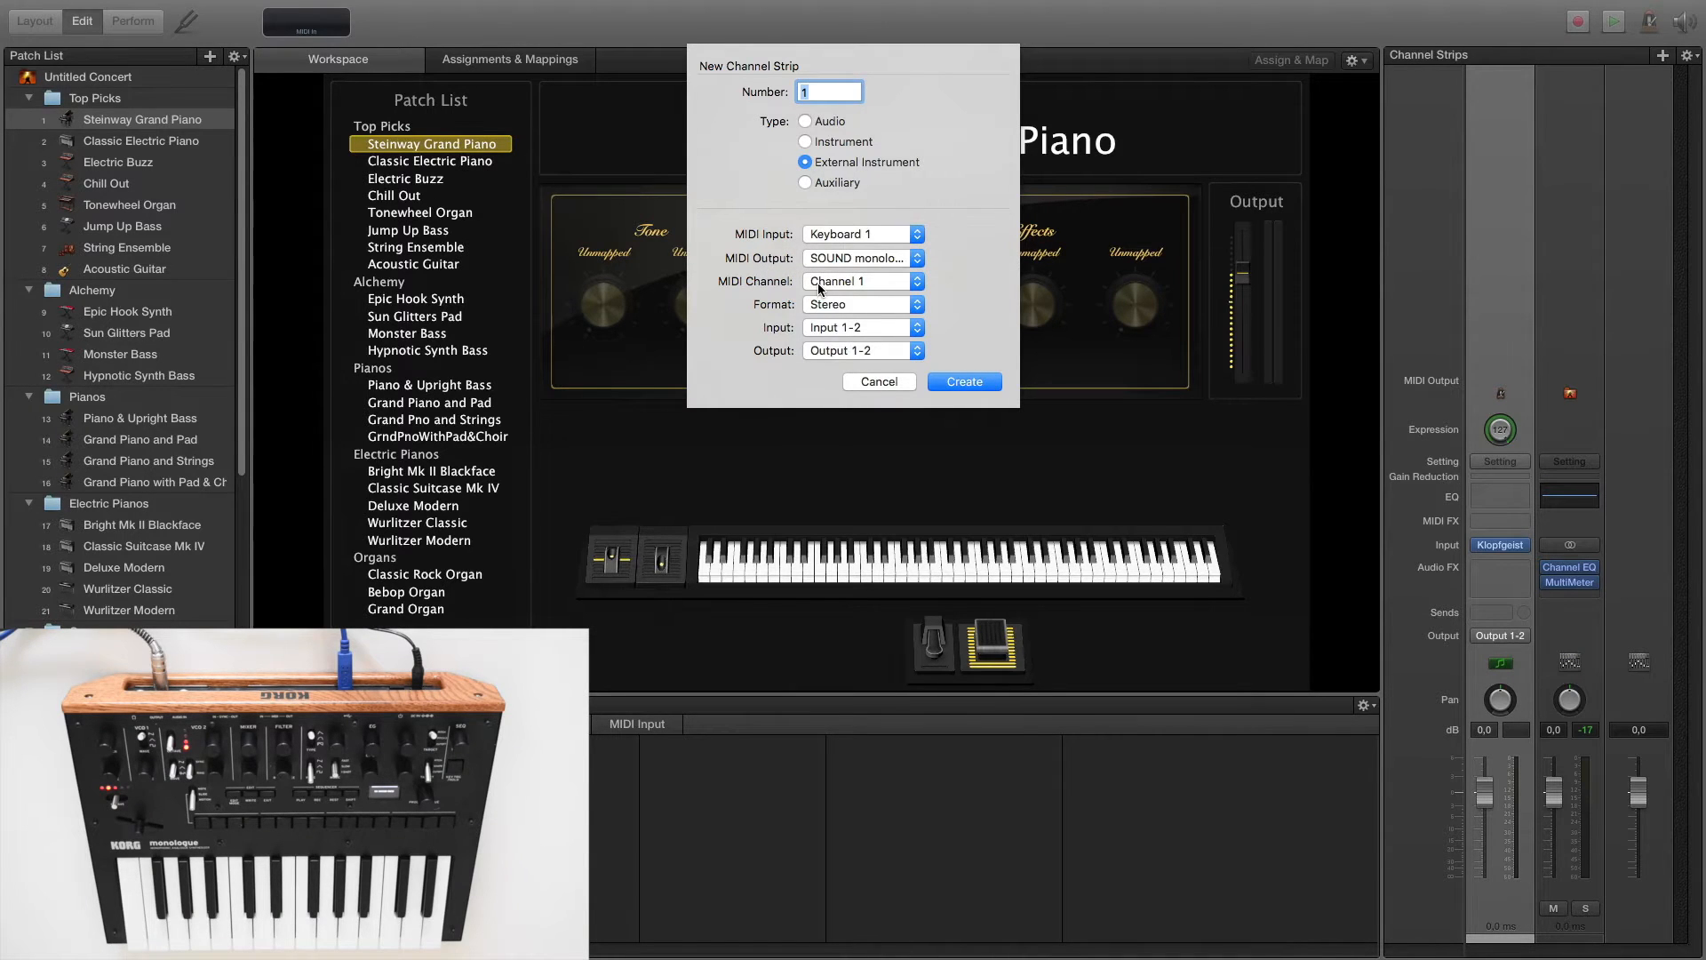
mouse_move(806, 313)
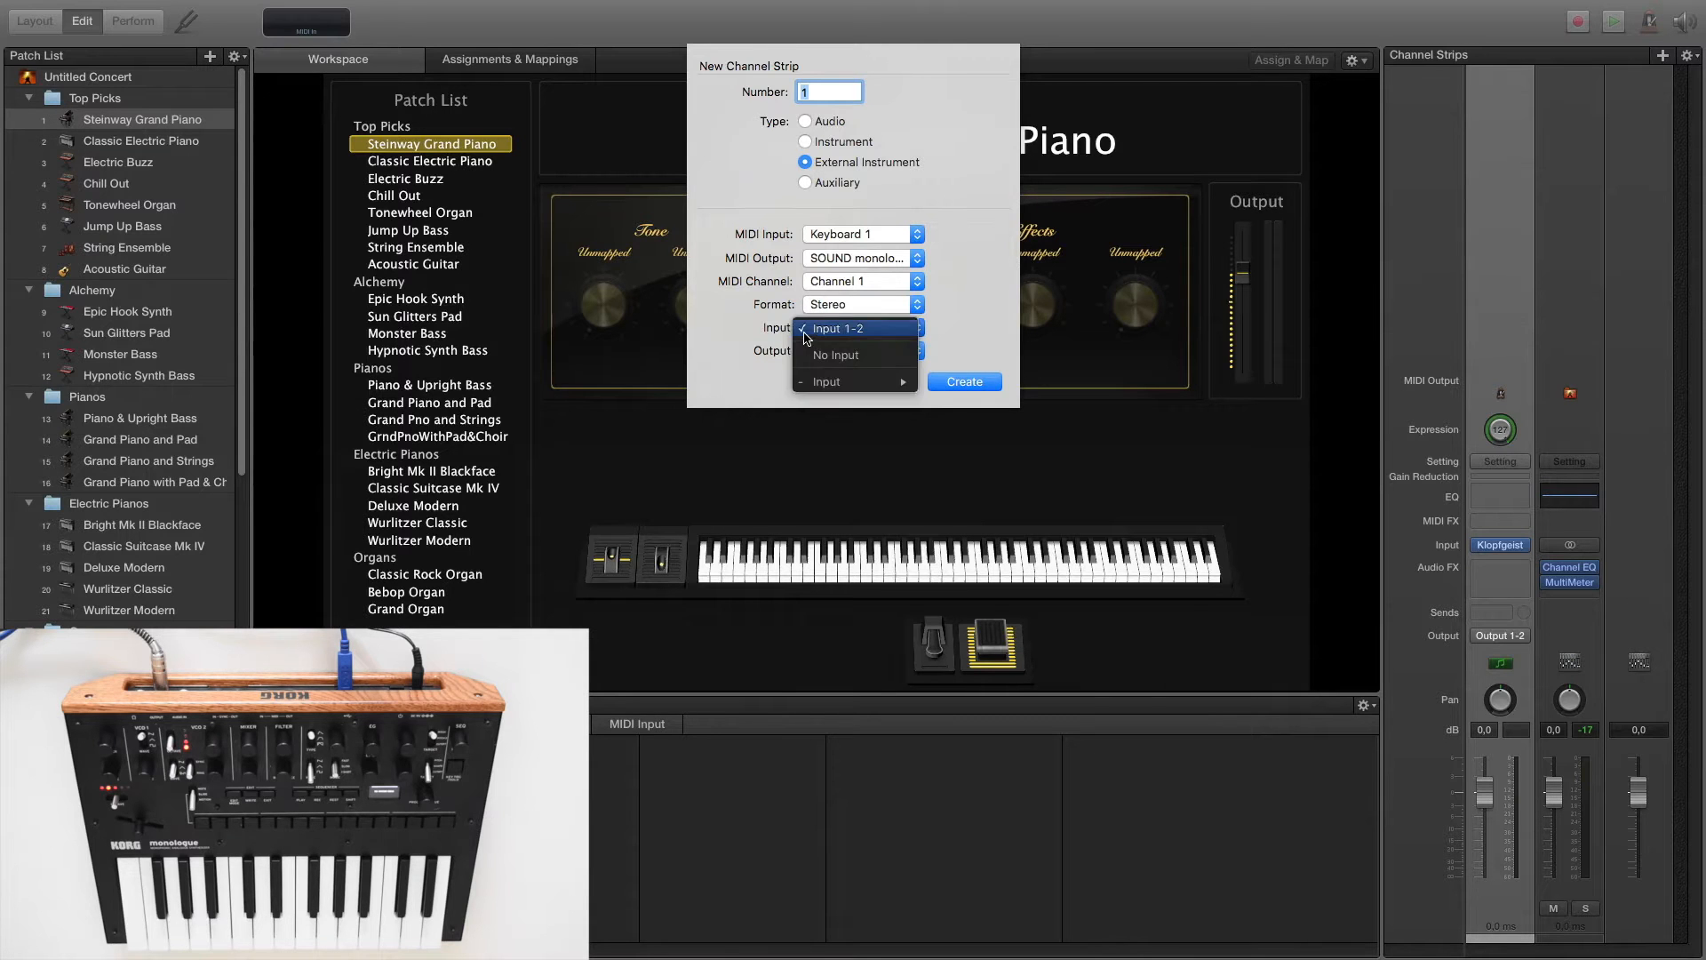
Keep audio Input 1-2 for the strip and create the external instrument channel strip
left_click(839, 327)
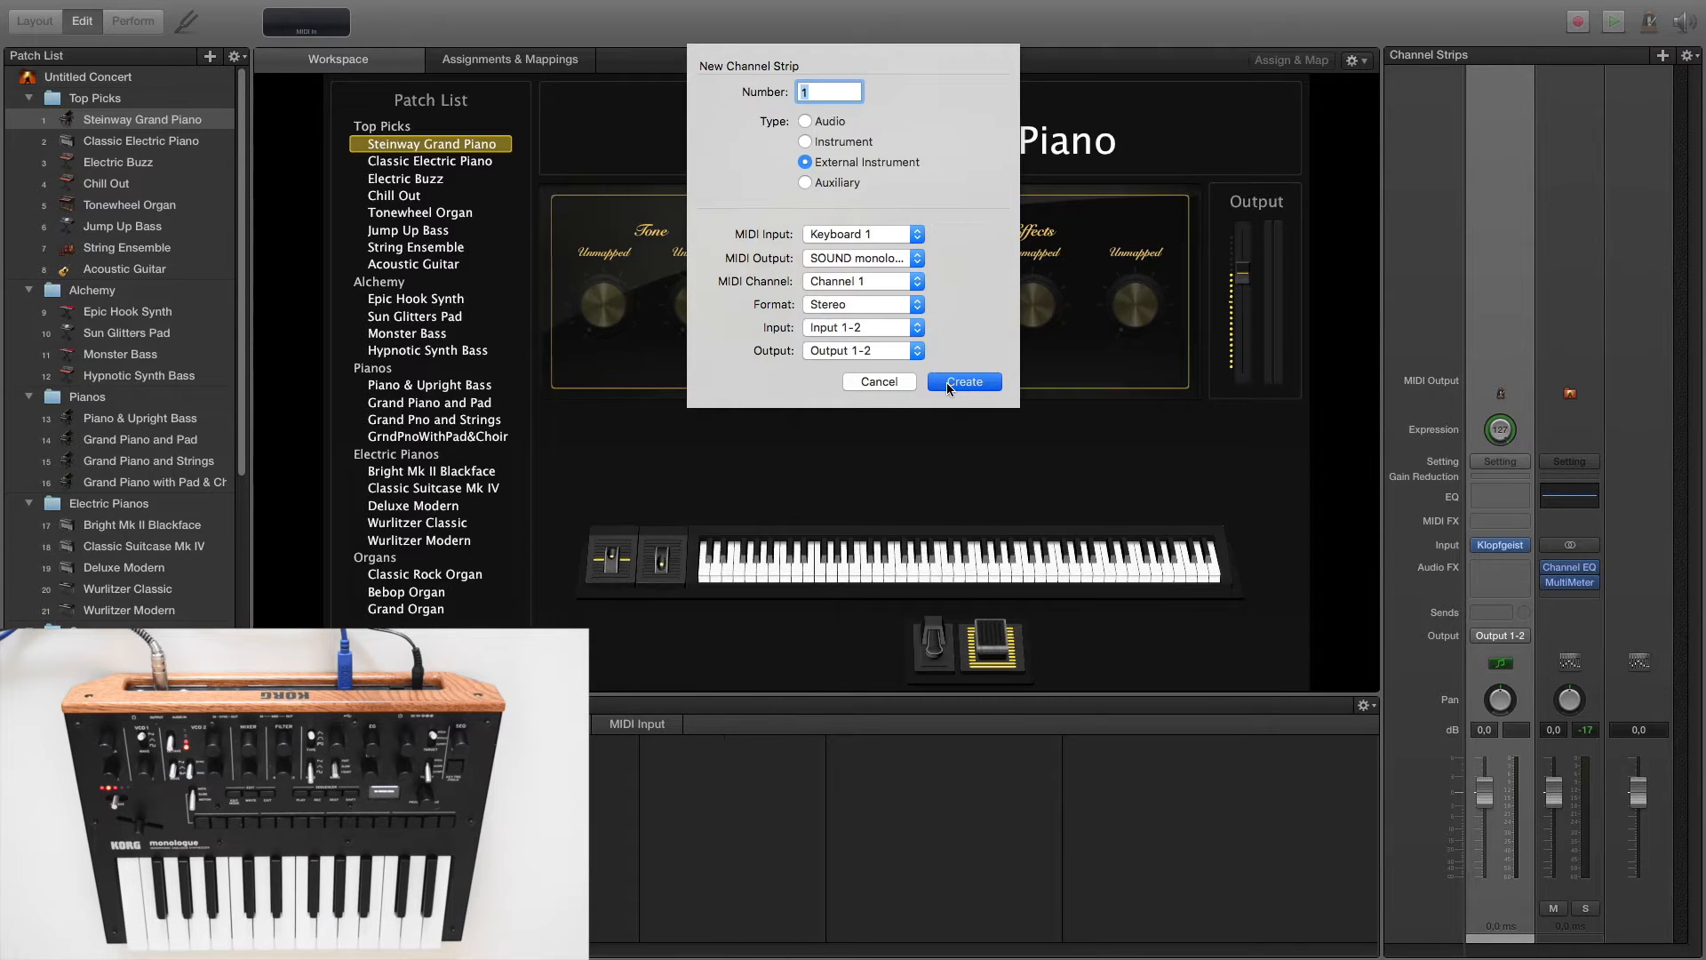
left_click(961, 382)
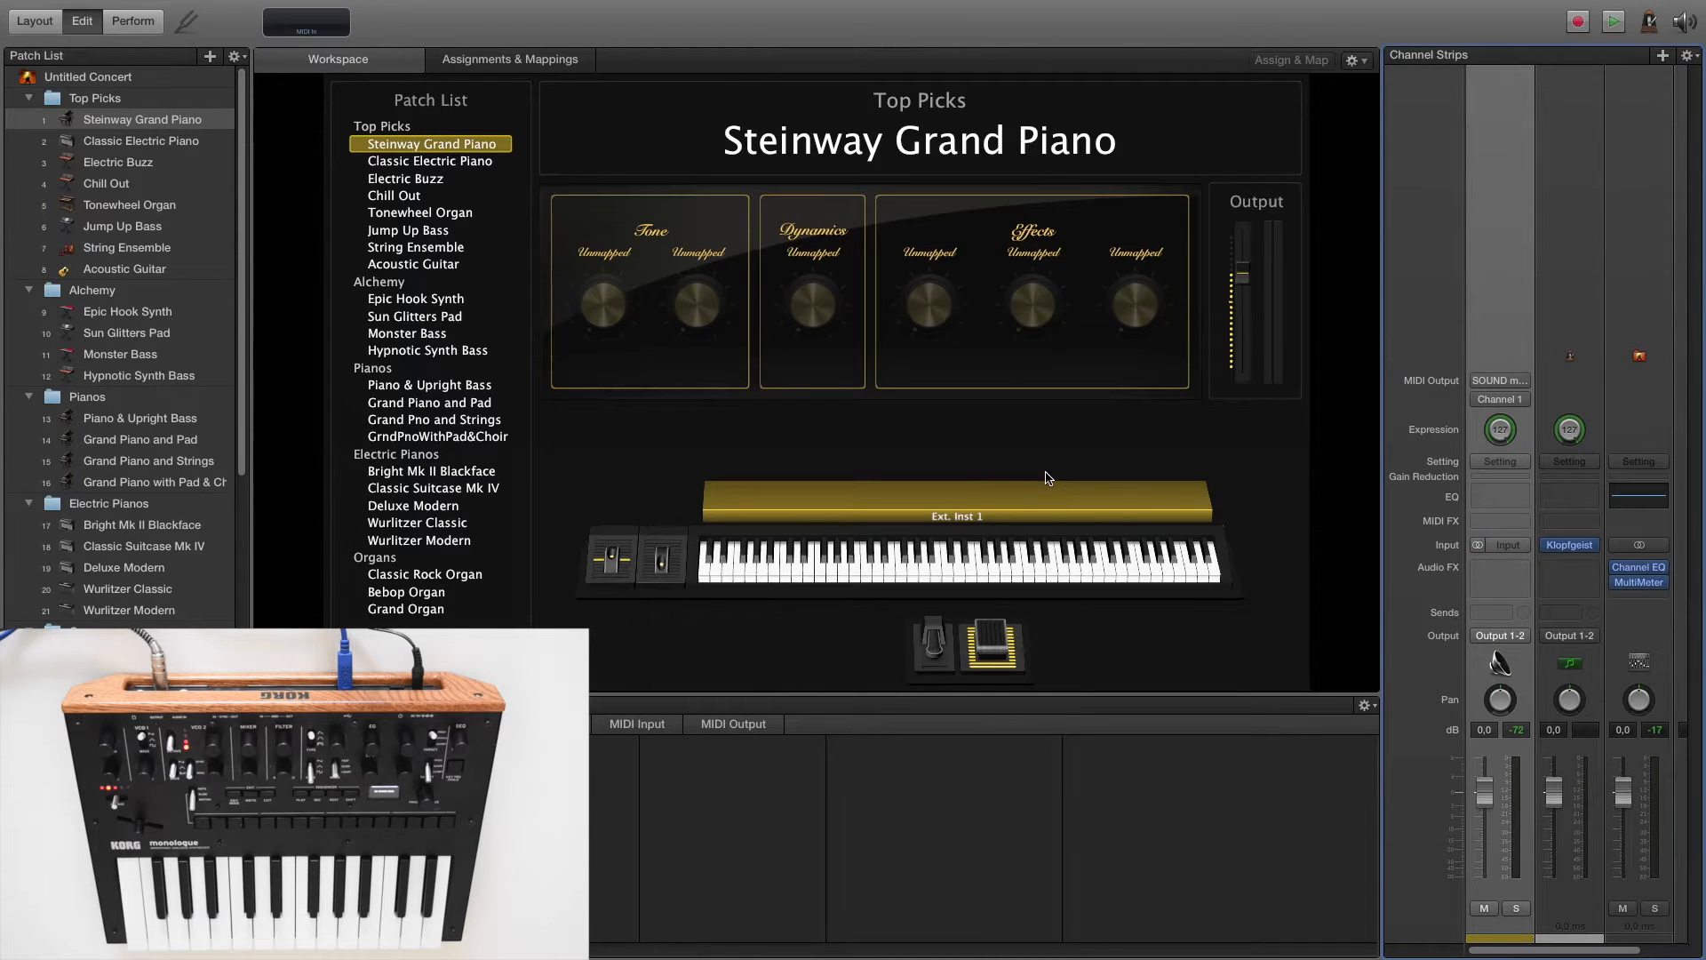
mouse_move(1326, 492)
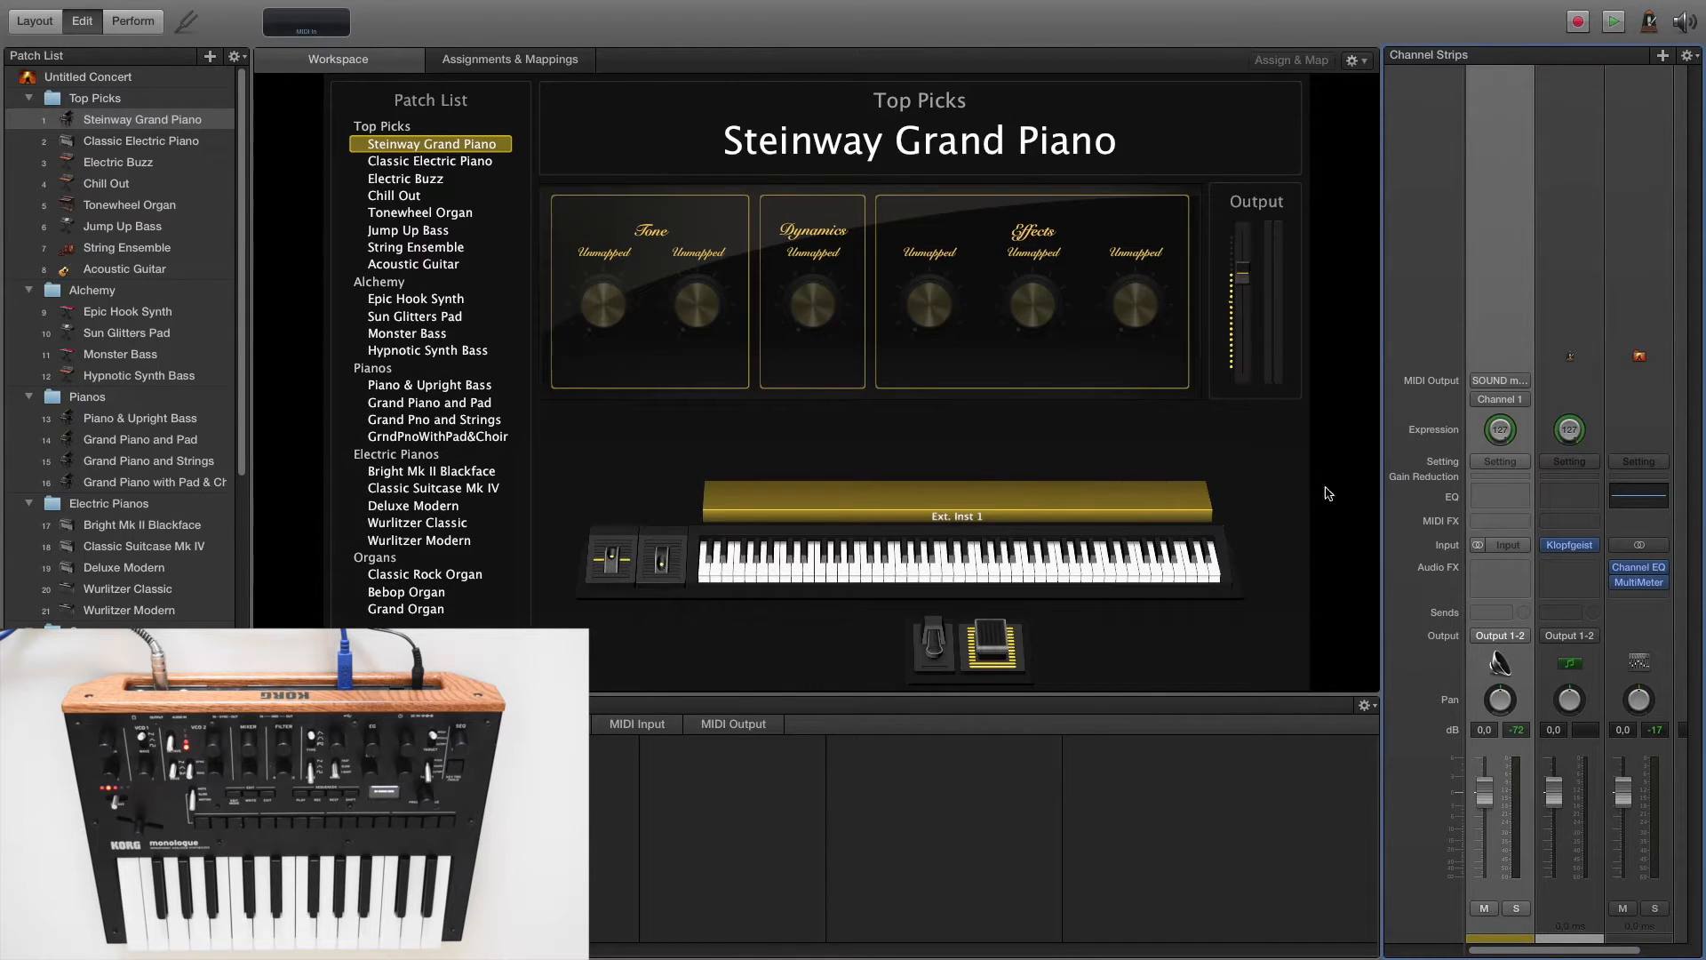
mouse_move(1479, 497)
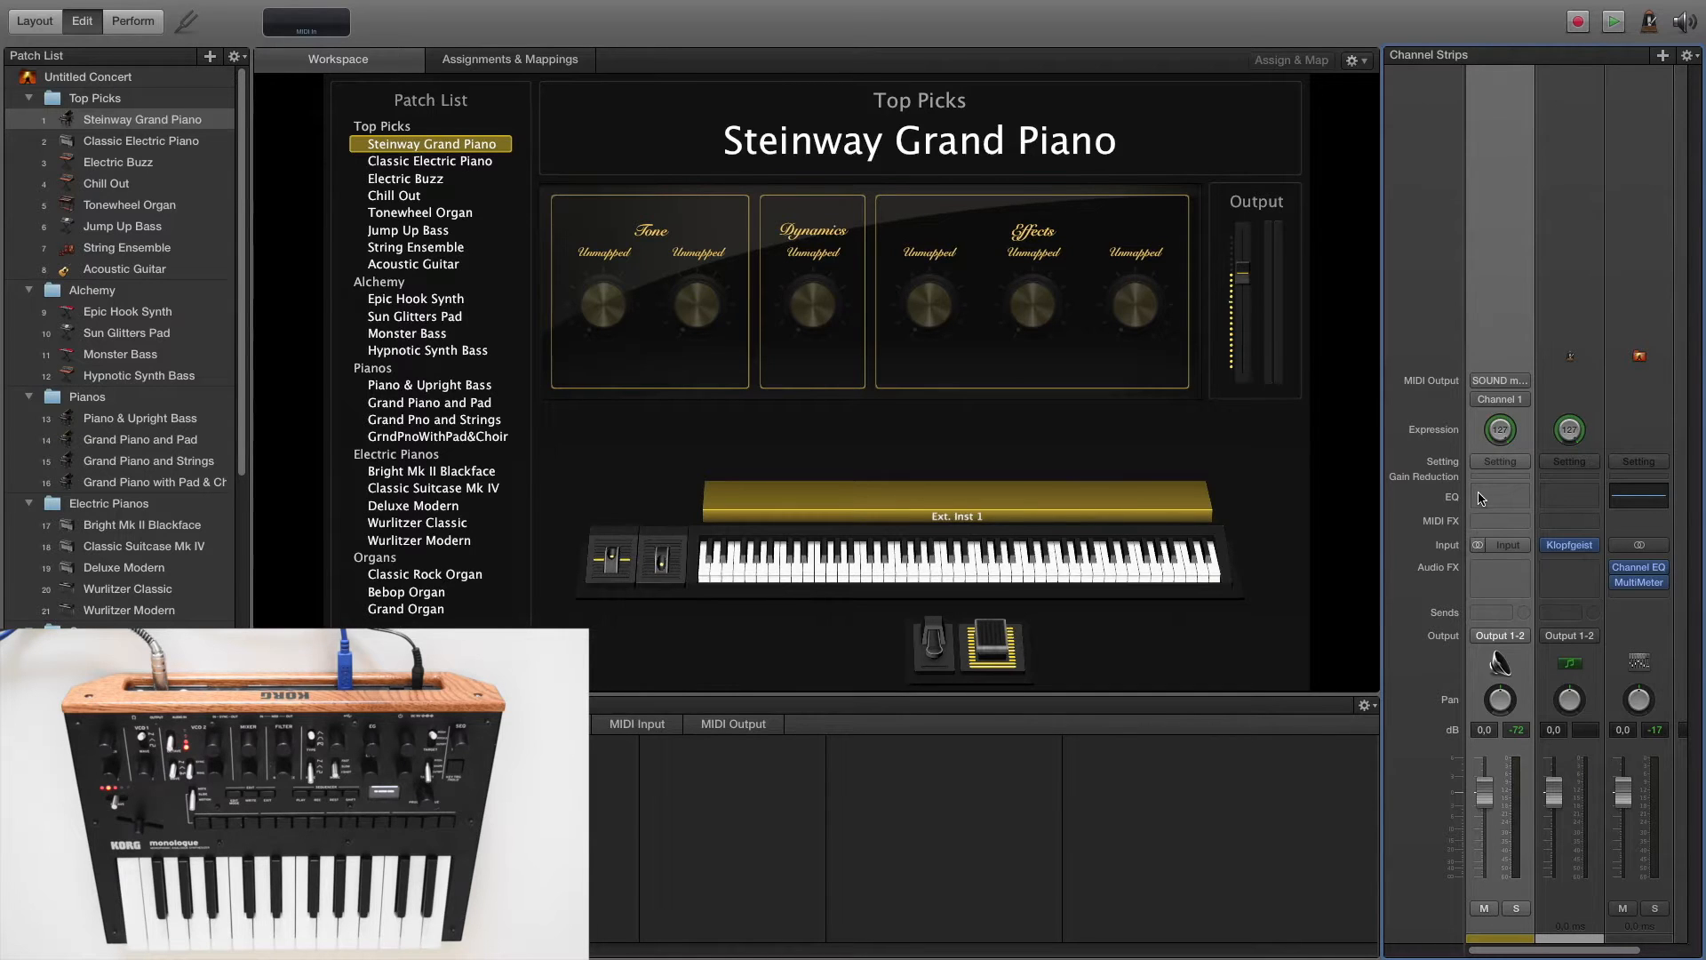
mouse_move(1470, 567)
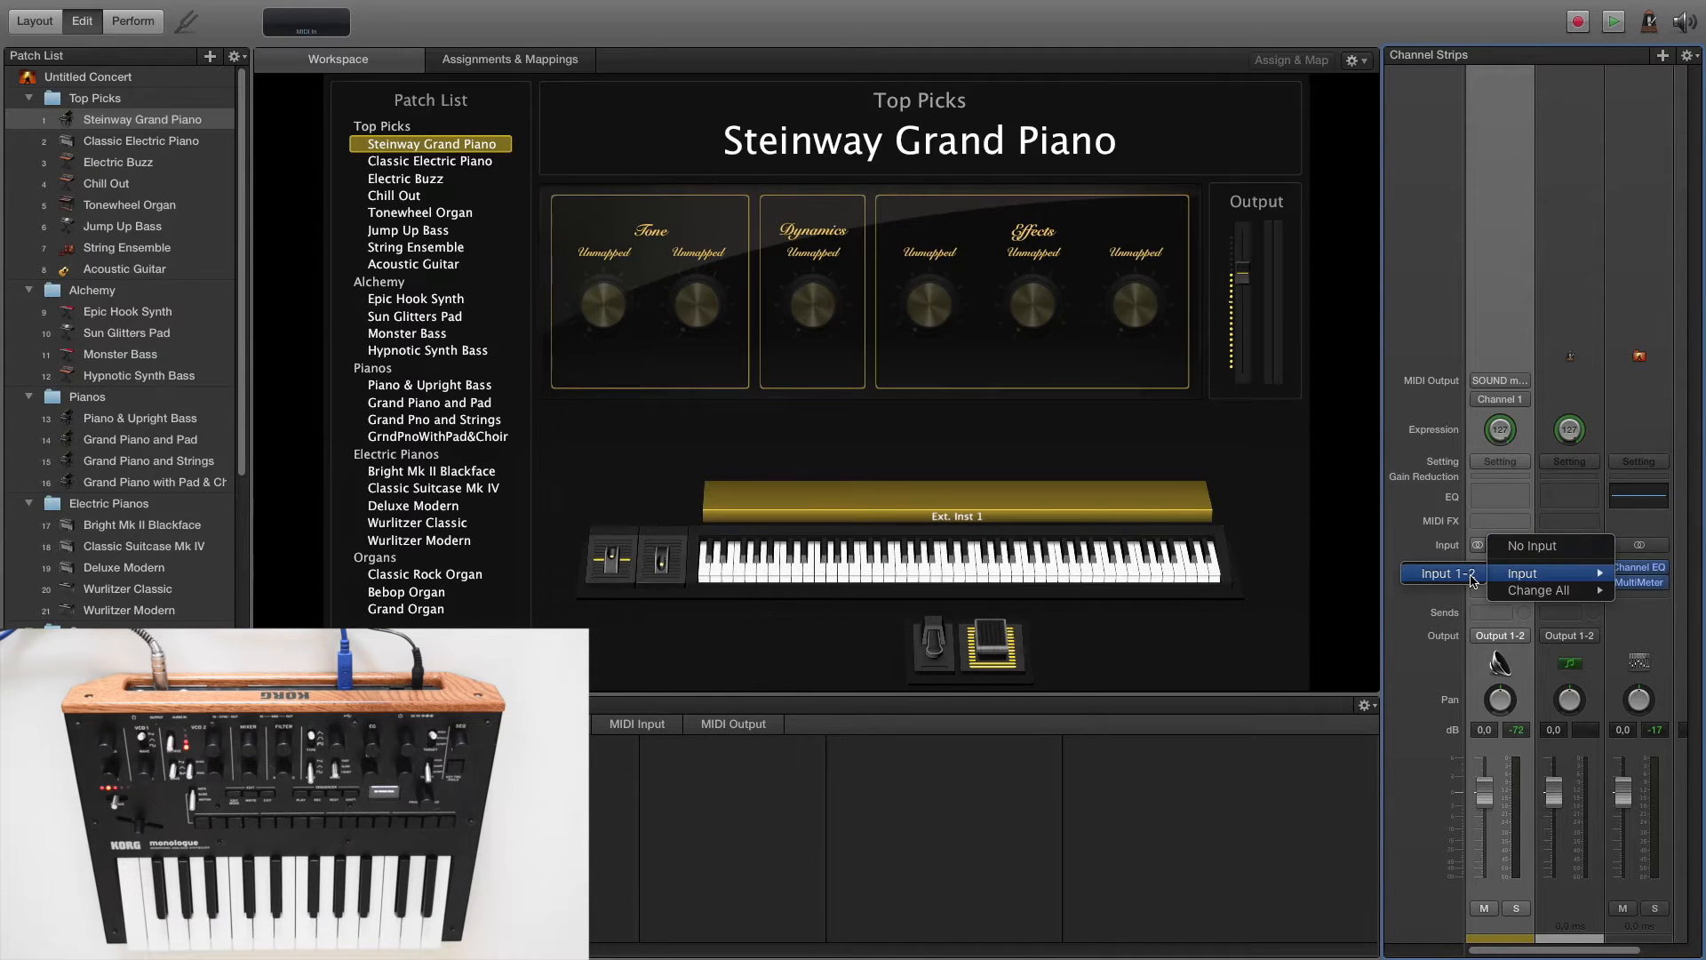
Feed Input 1-2 into the external instrument strip and insert the stereo Auto Sampler from Utility
left_click(1521, 573)
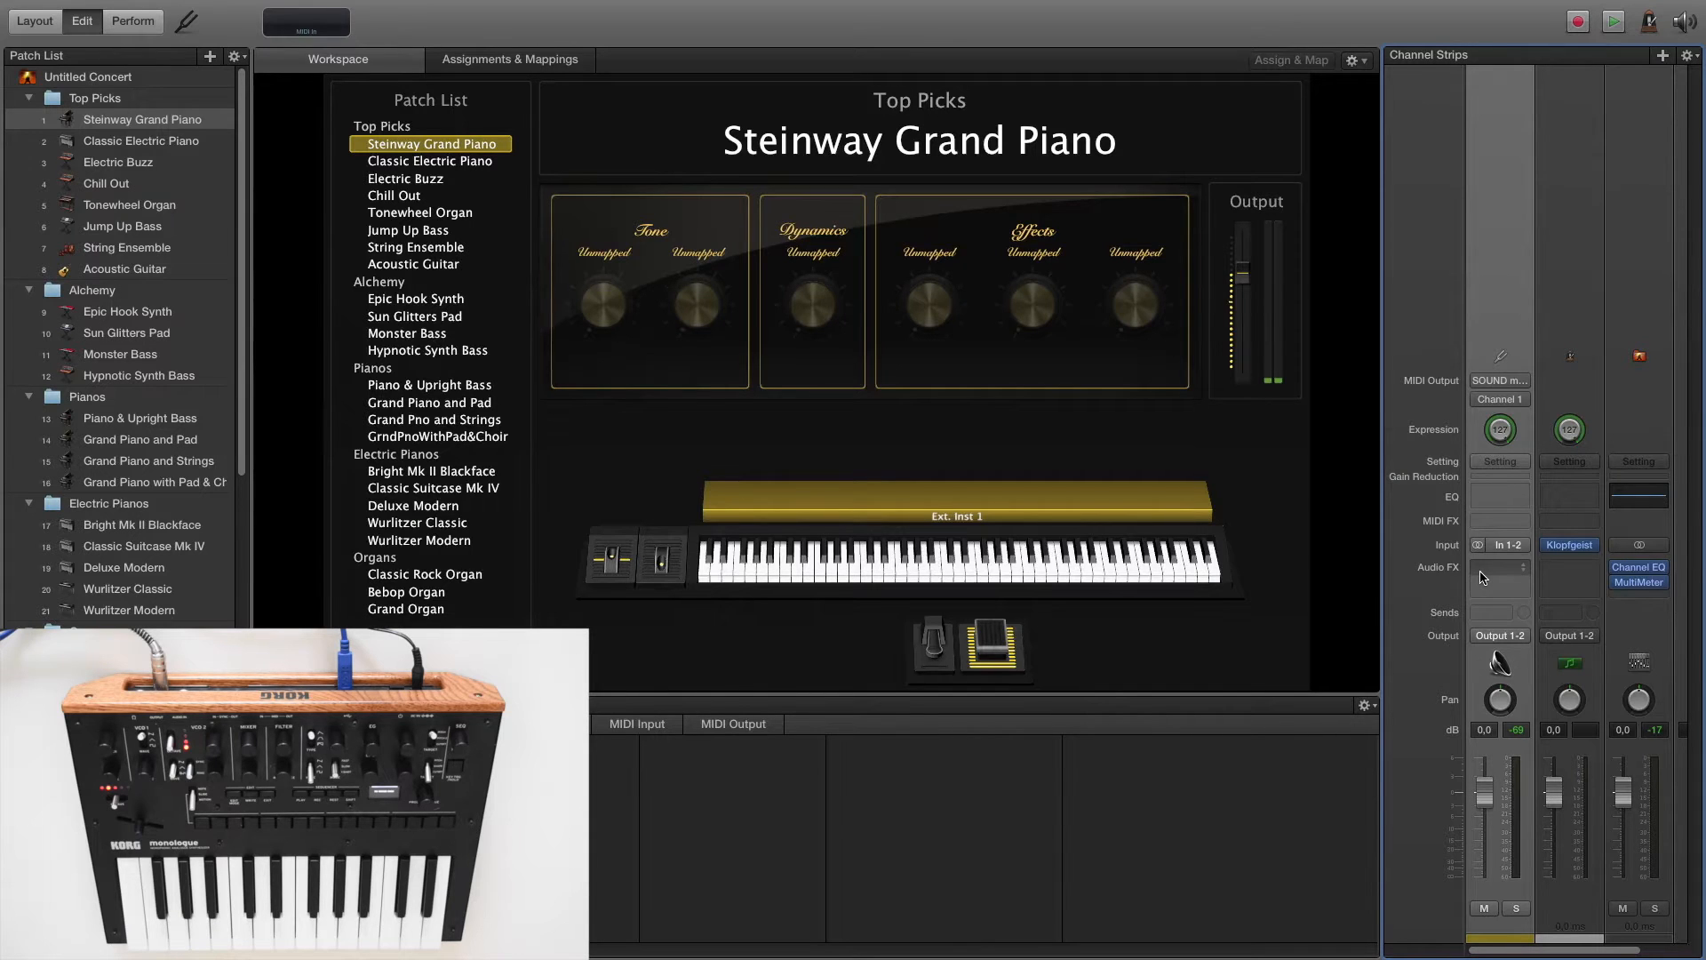
left_click(1500, 567)
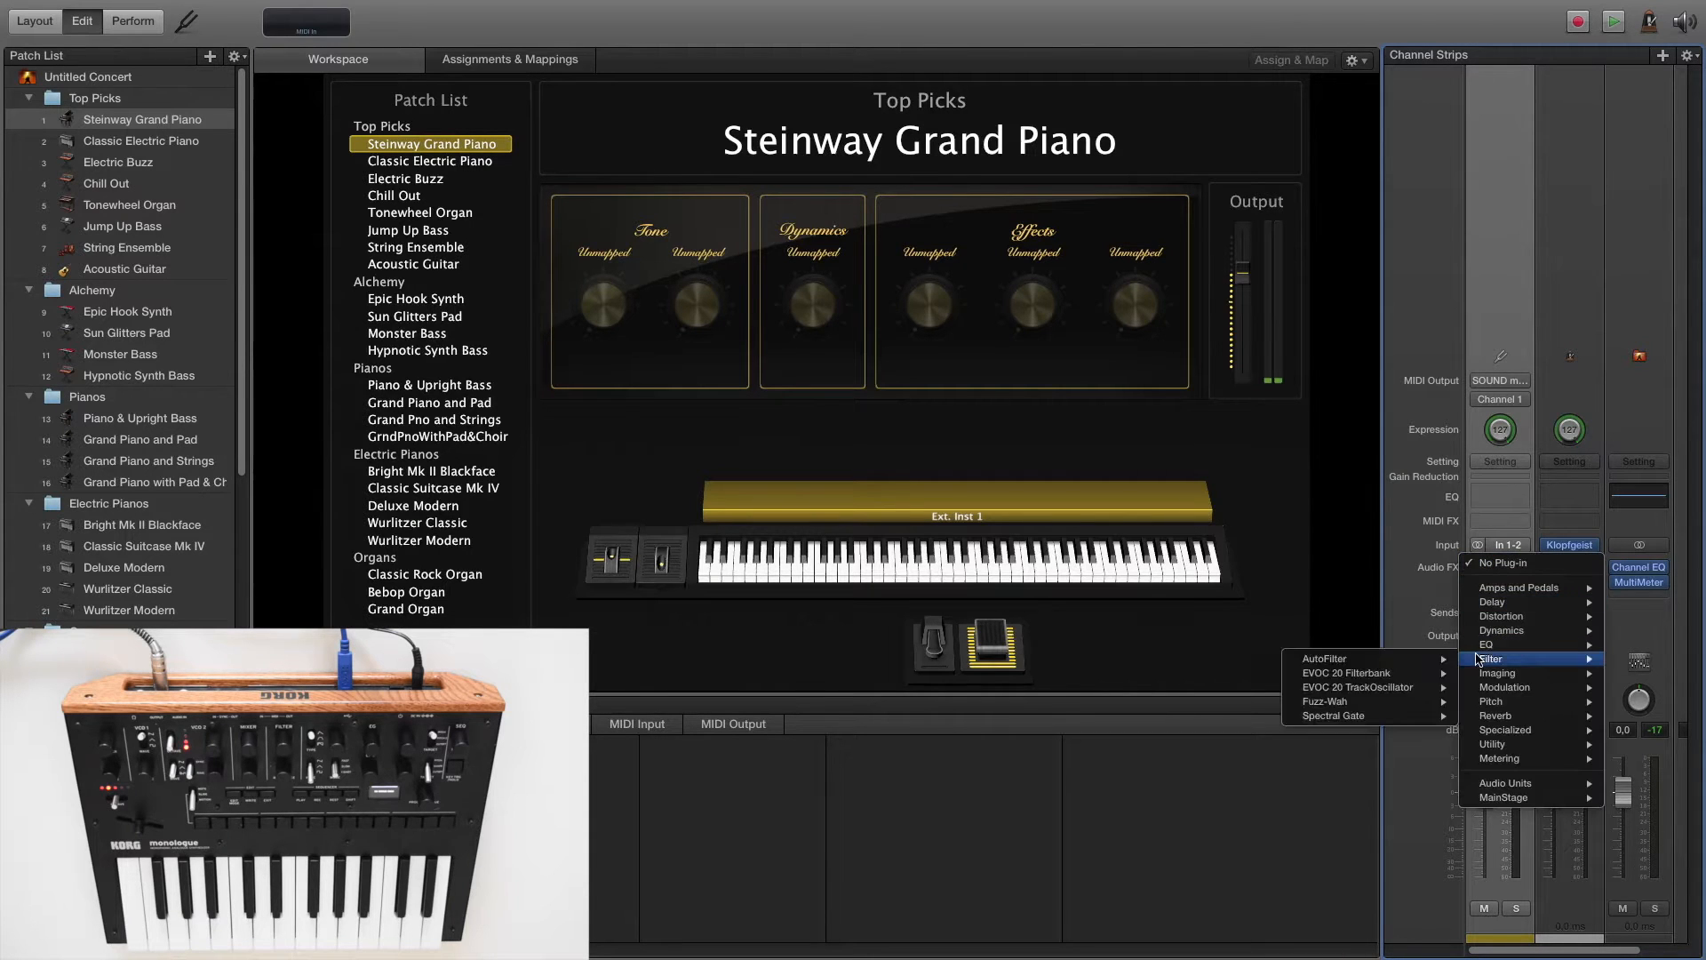
mouse_move(1500, 743)
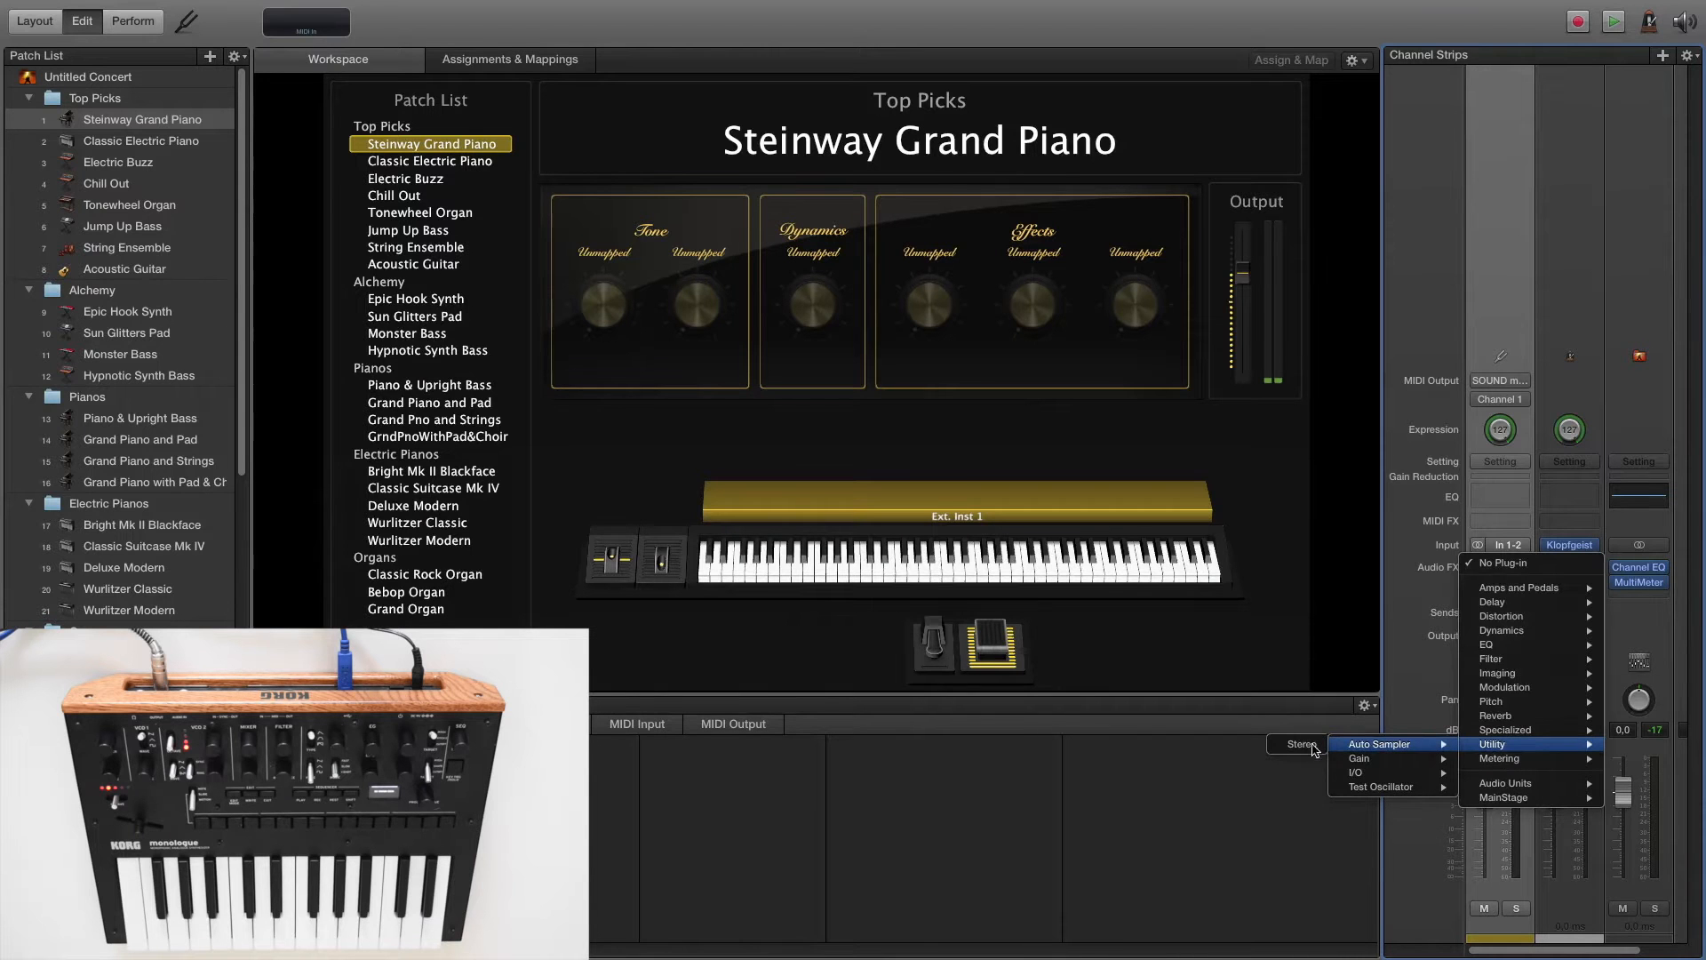
left_click(1383, 742)
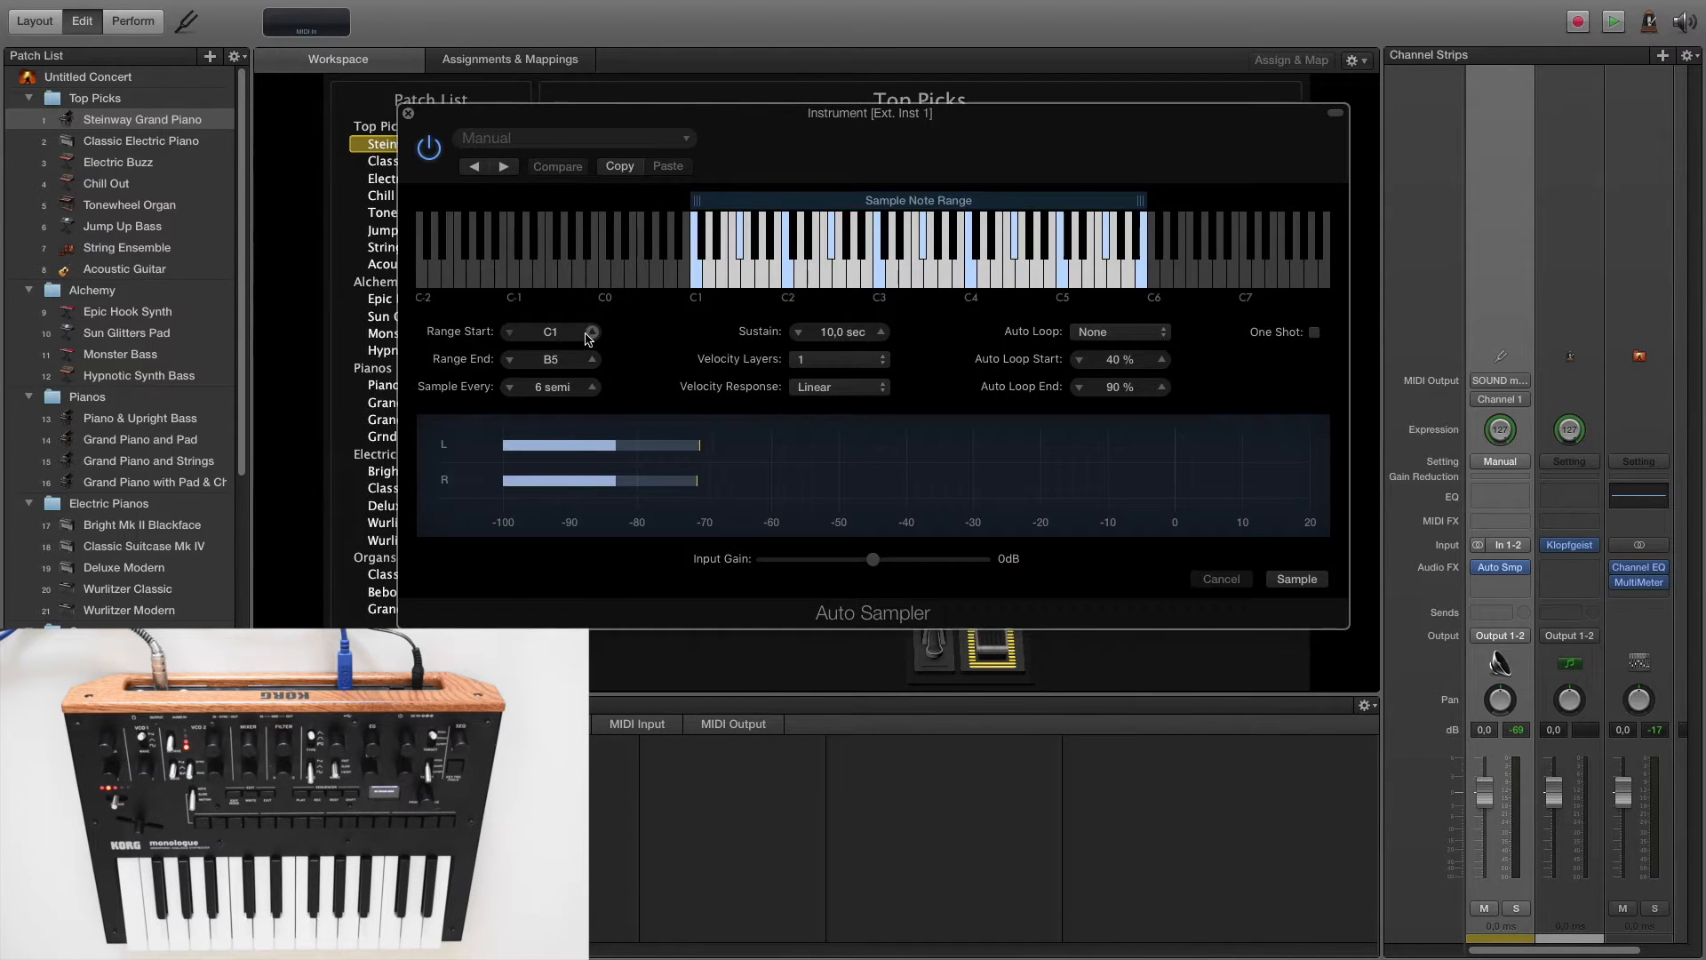
Raise the Auto Sampler range start to C2 and lower the range end to C4
left_click(592, 327)
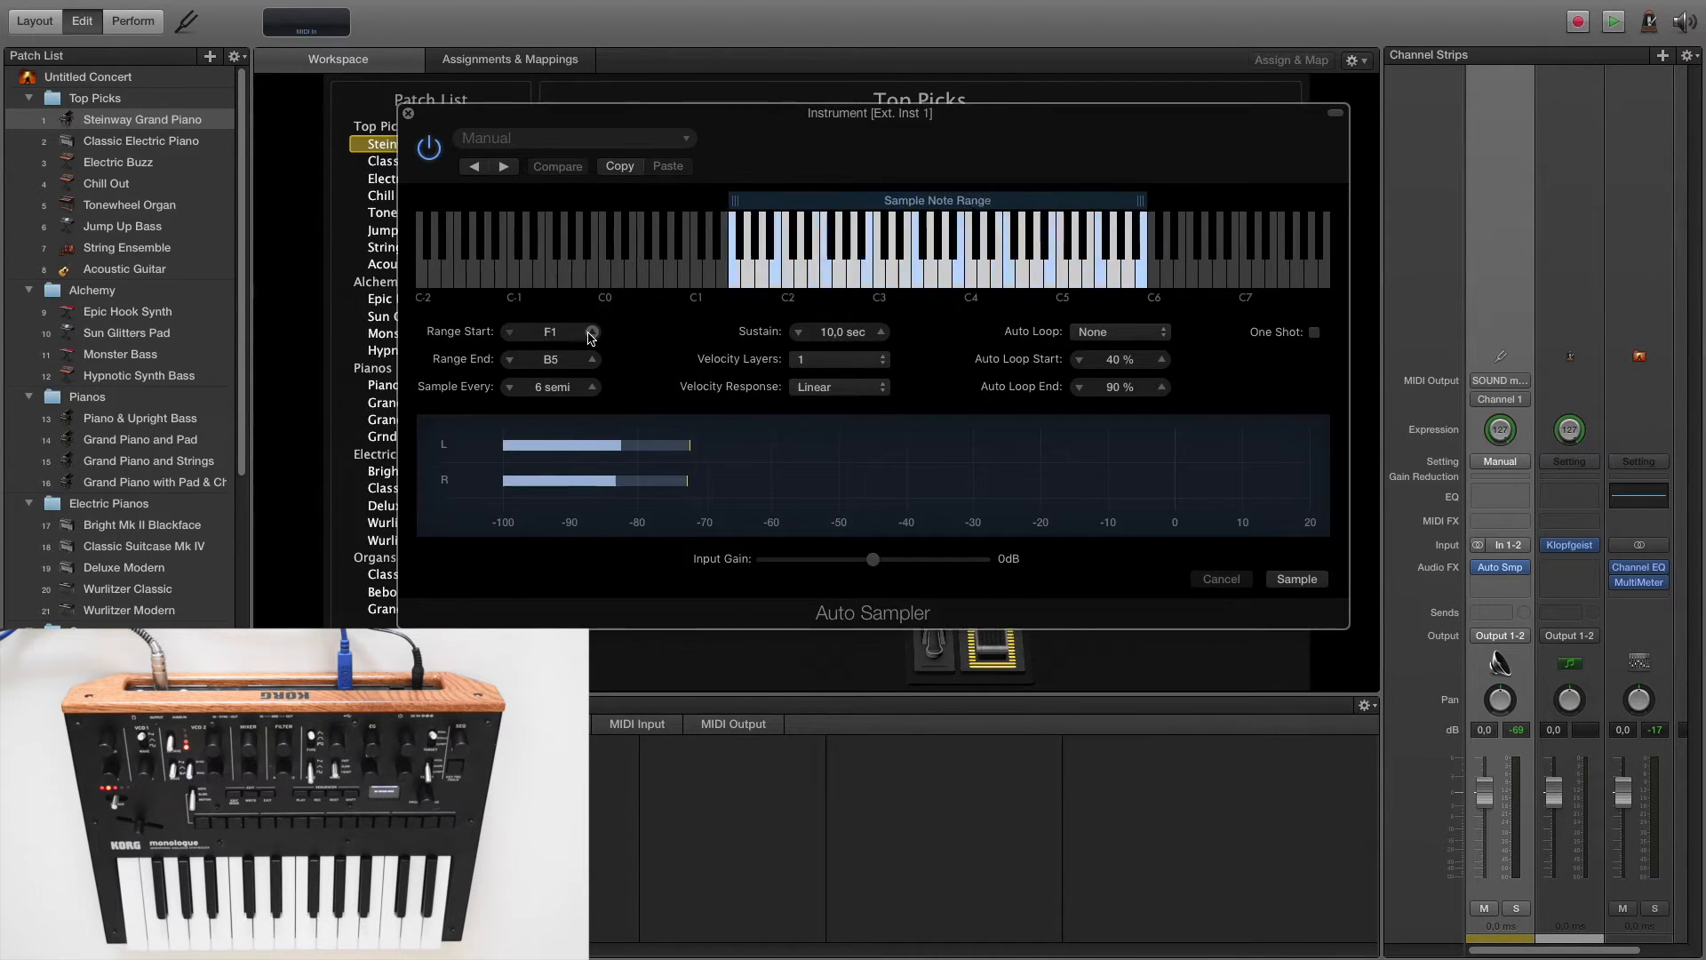
left_click(592, 331)
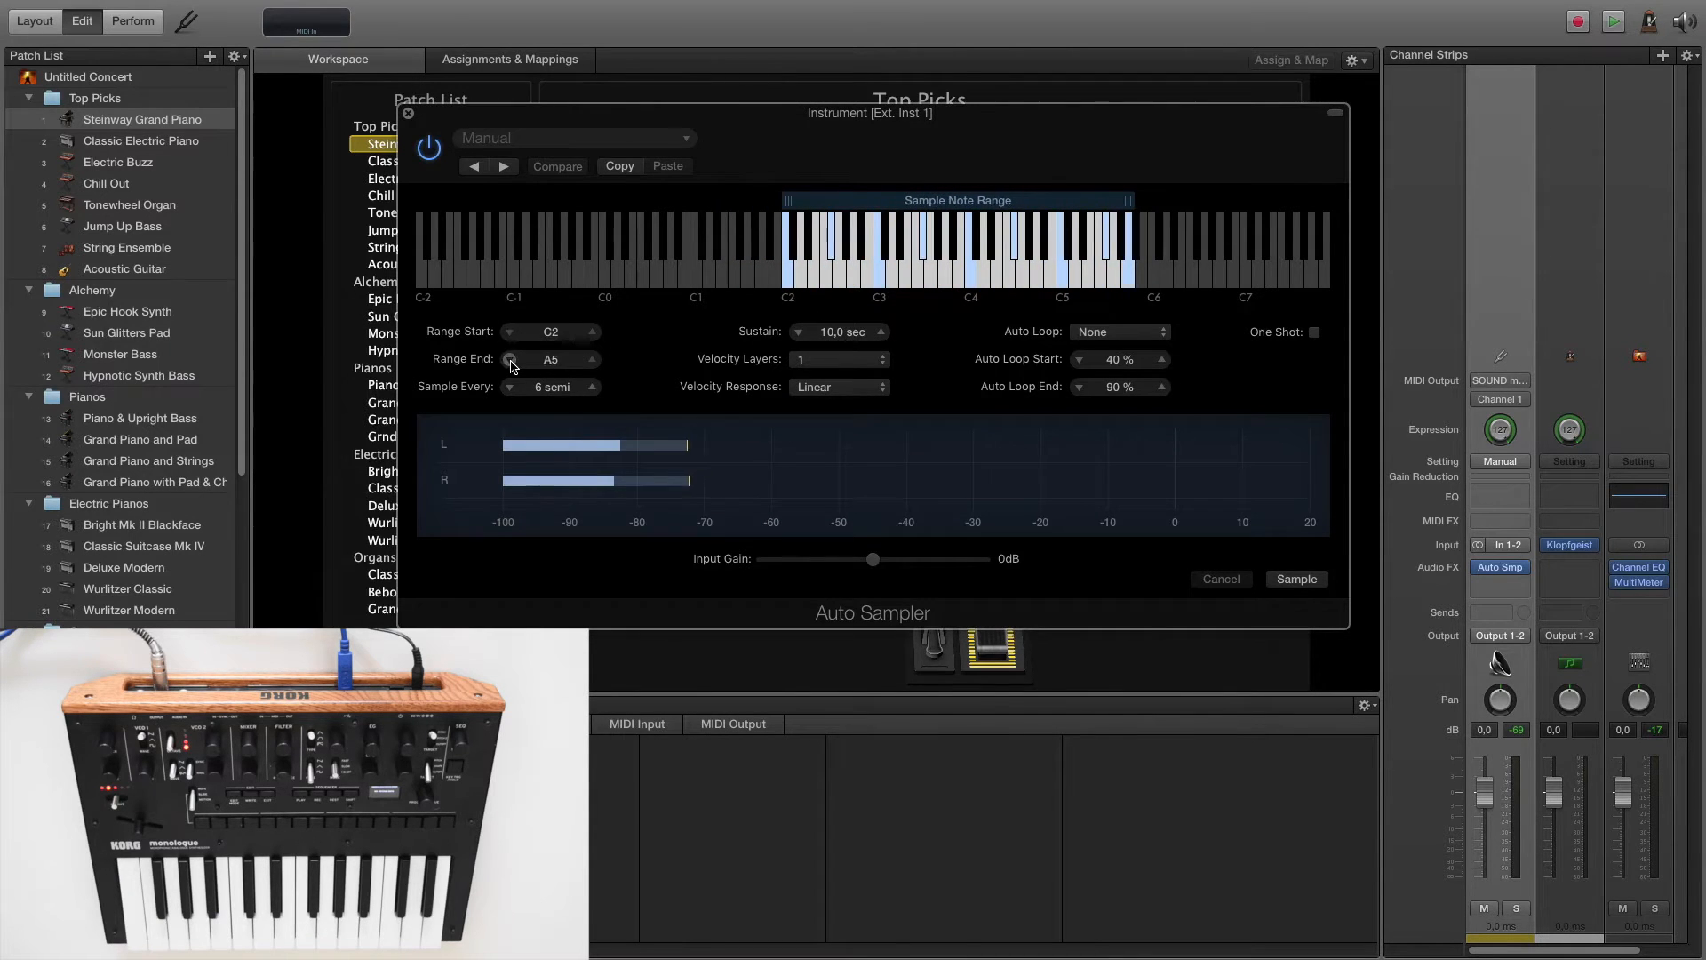
left_click(510, 359)
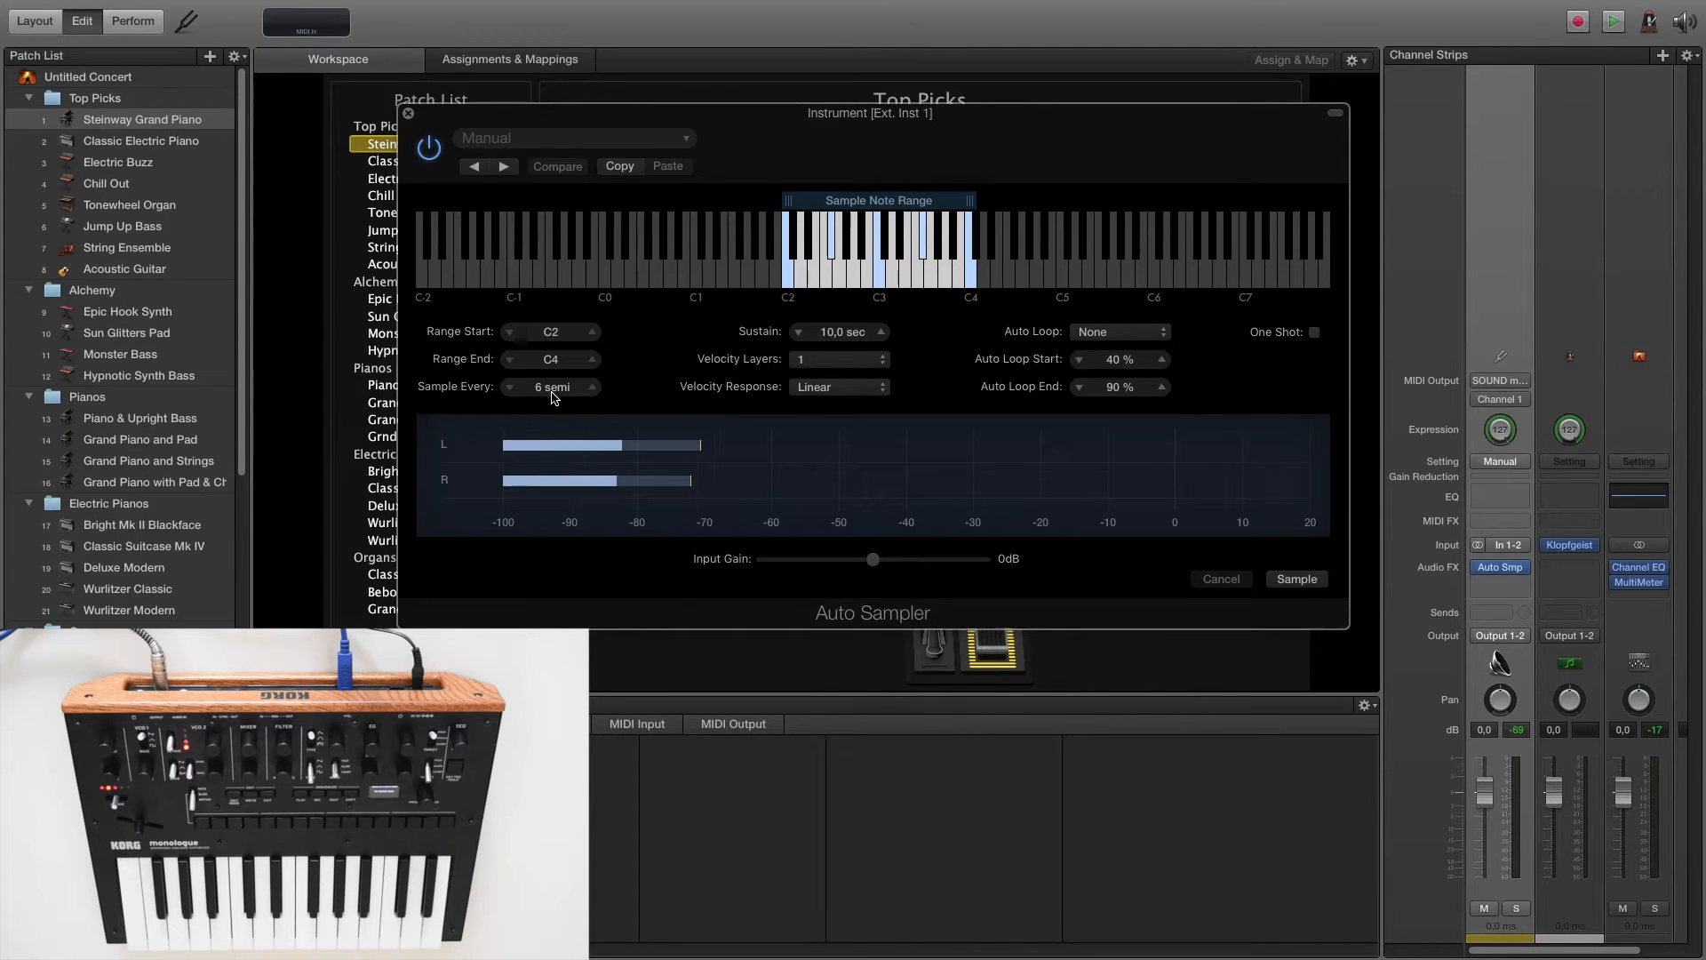
Leave Sample Every at 6 semitones after nudging the interval
left_click(592, 386)
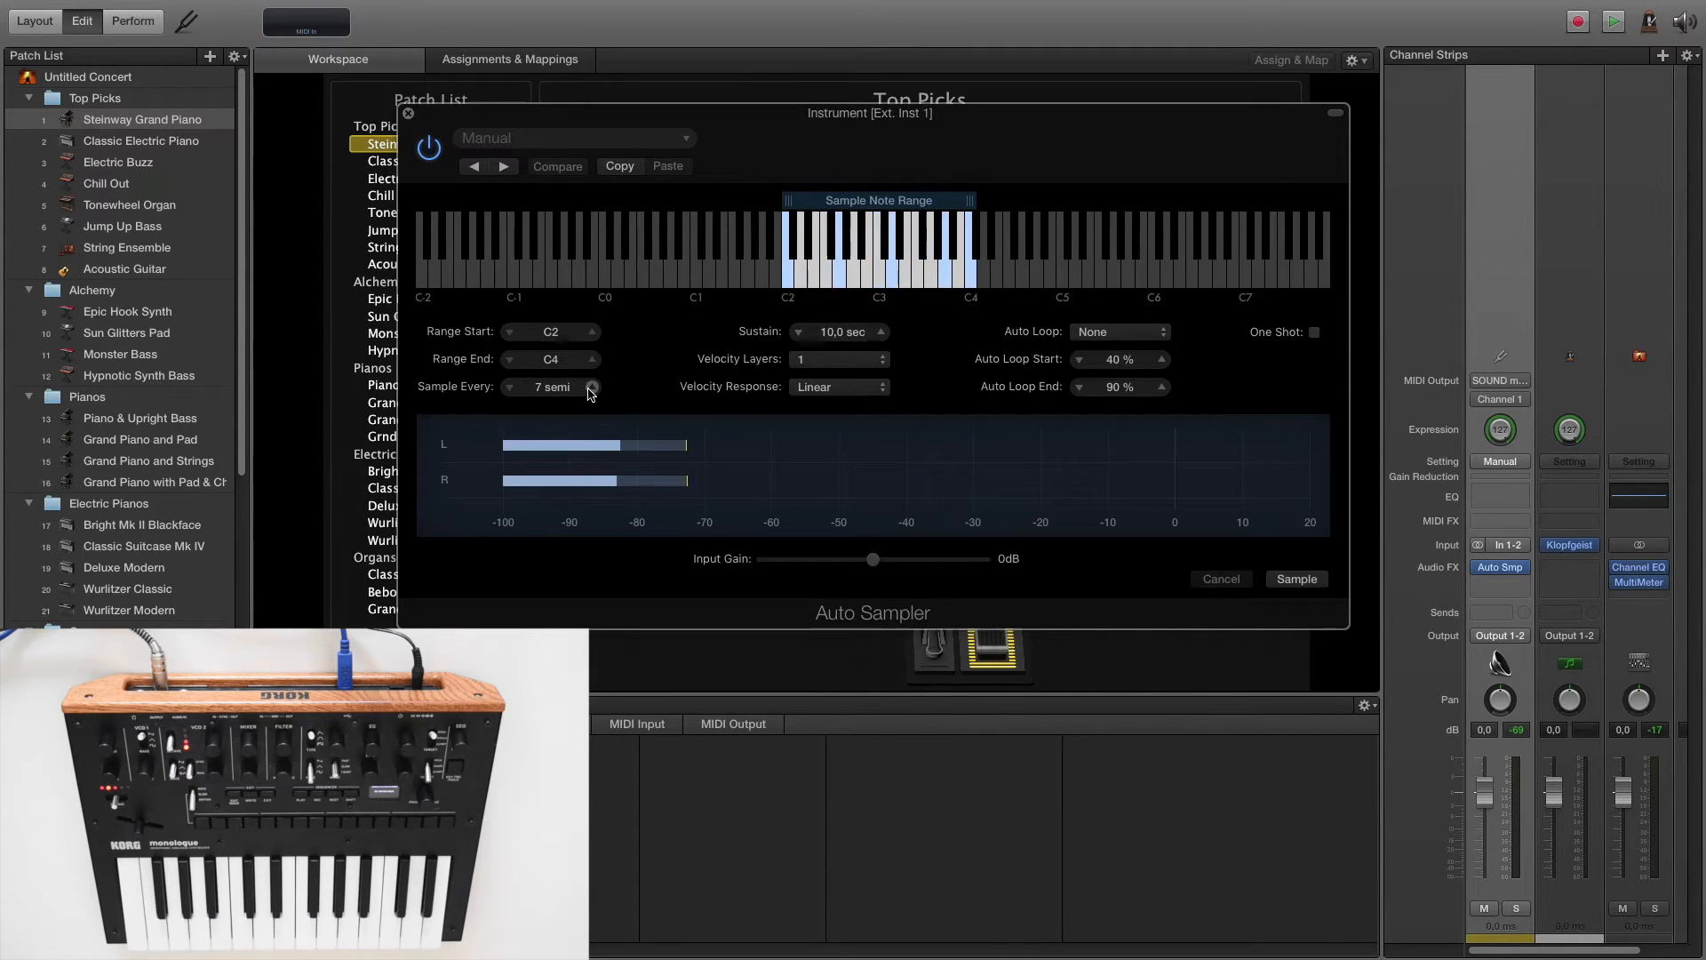
left_click(590, 386)
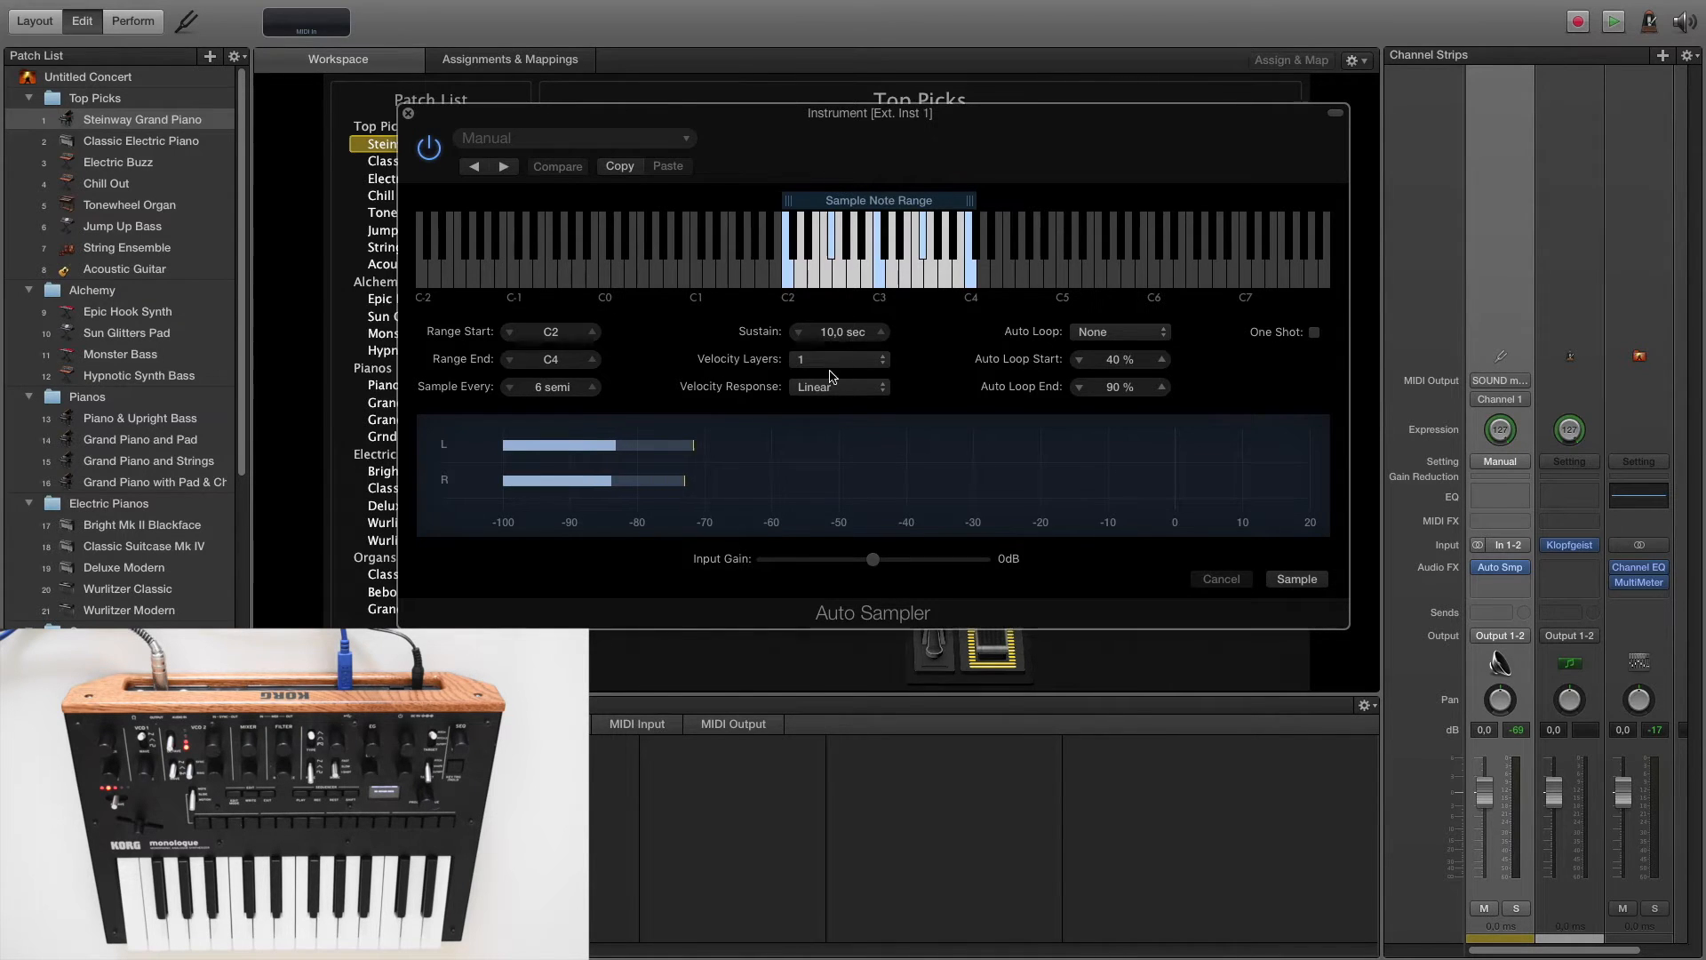
left_click(838, 386)
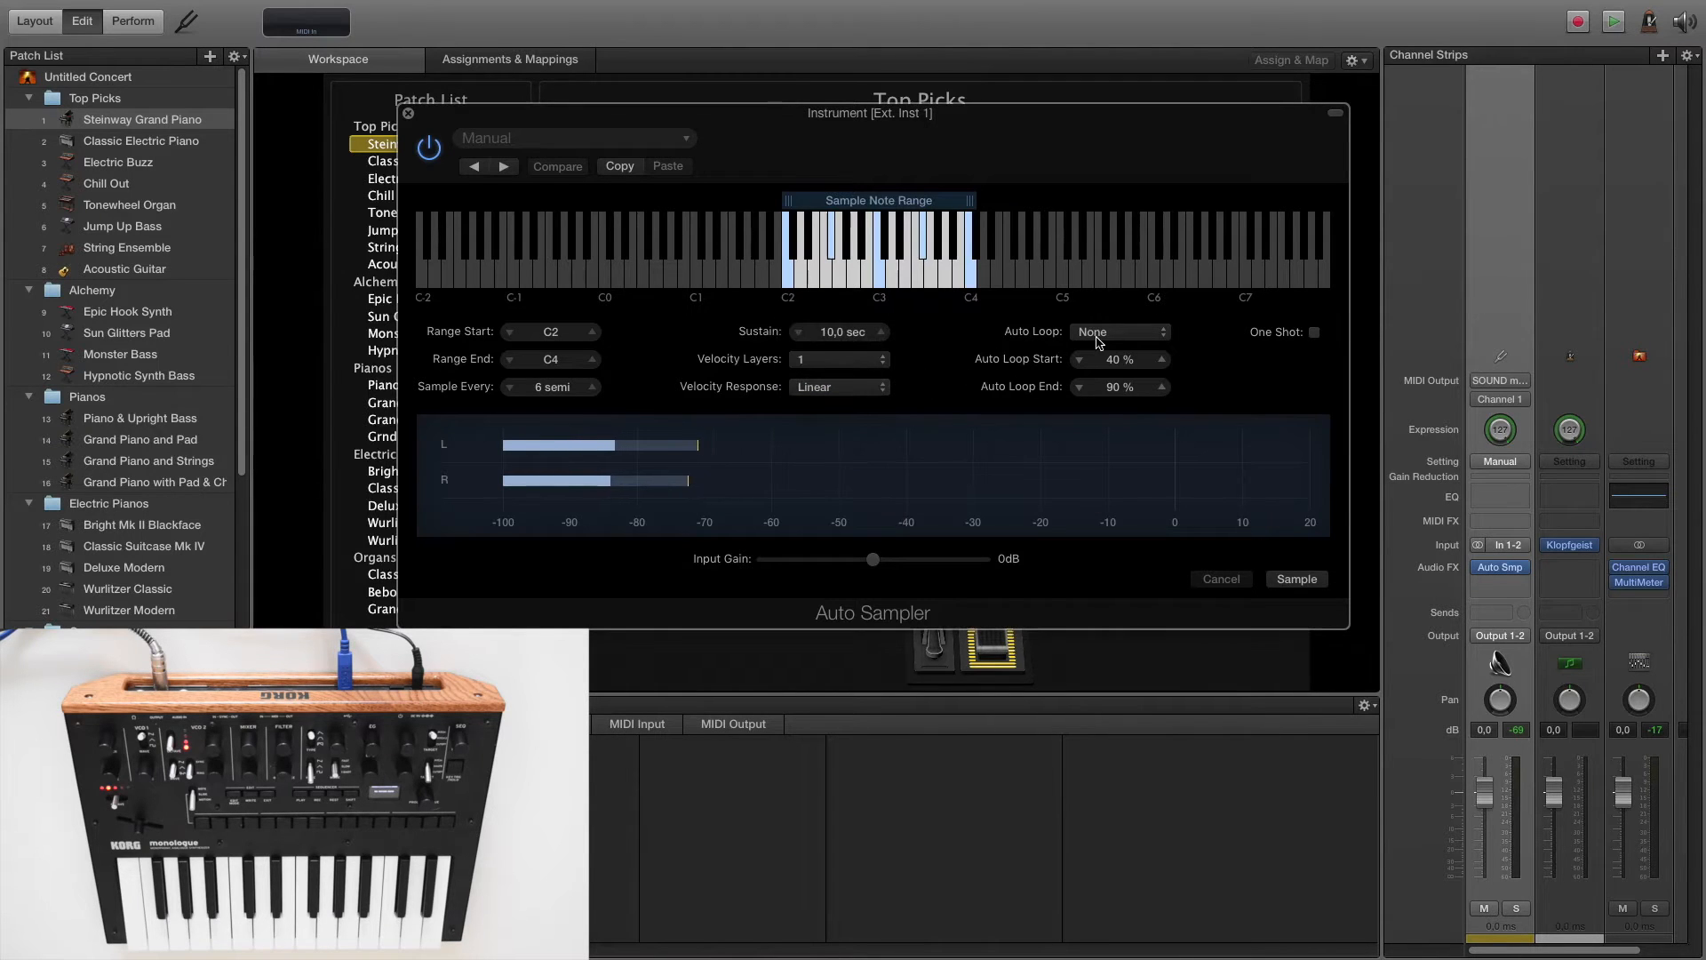
Set the Auto Sampler's Auto Loop mode to Search
left_click(1116, 330)
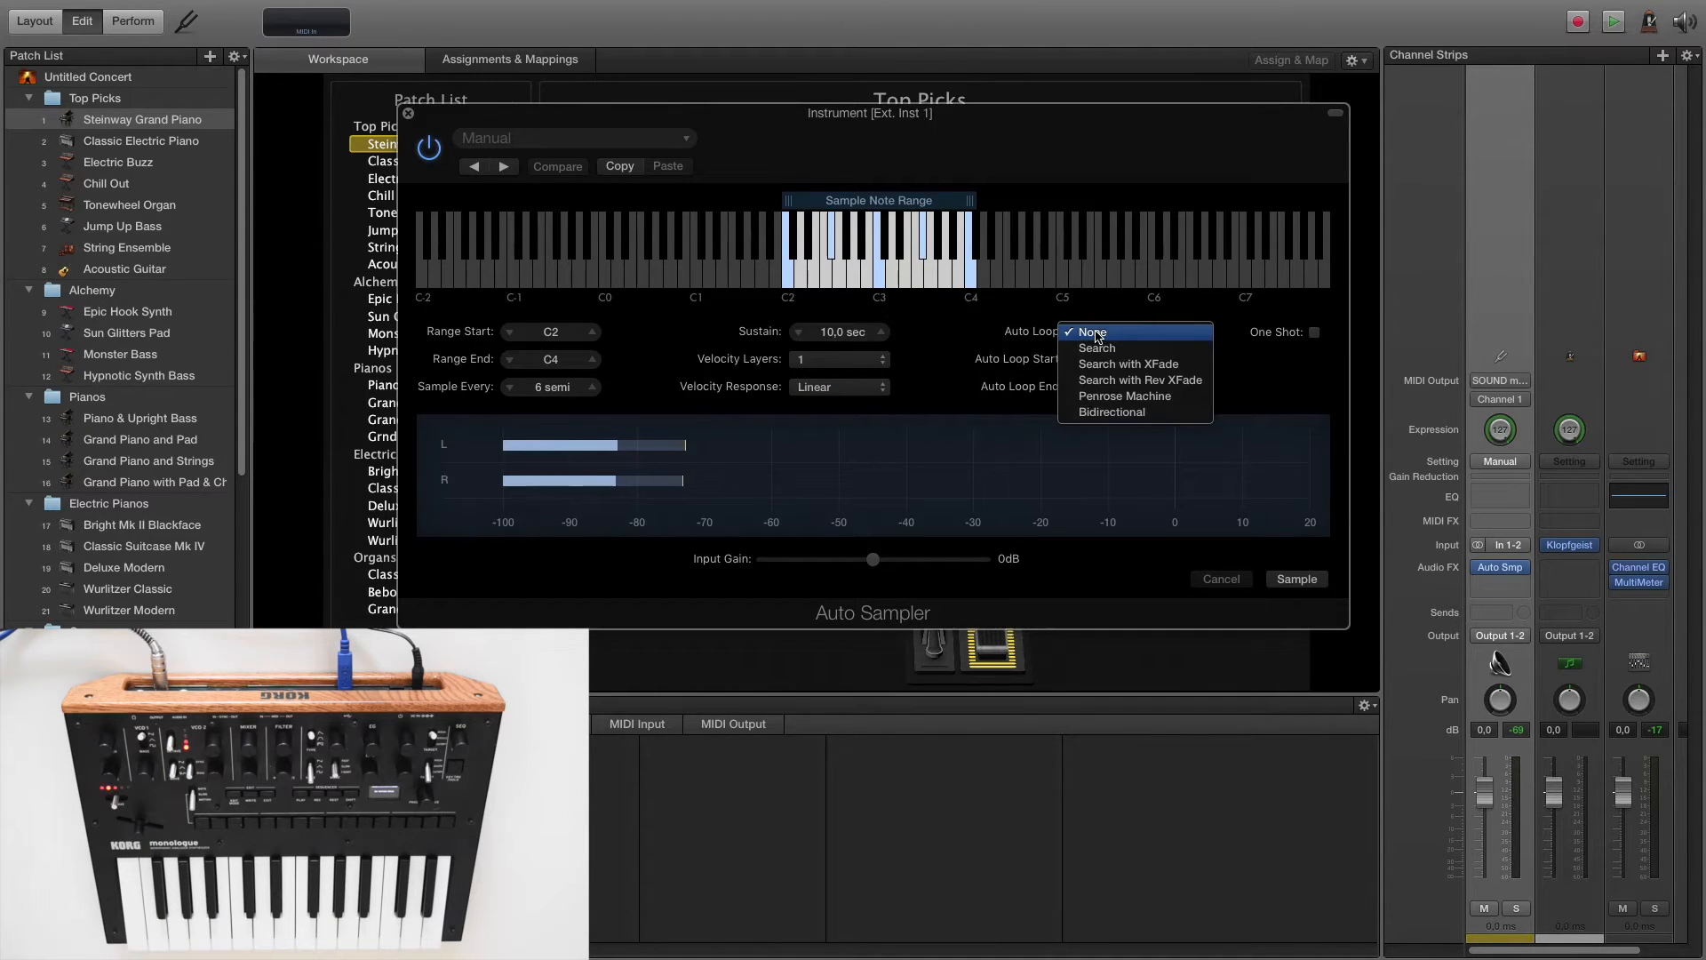
mouse_move(1097, 348)
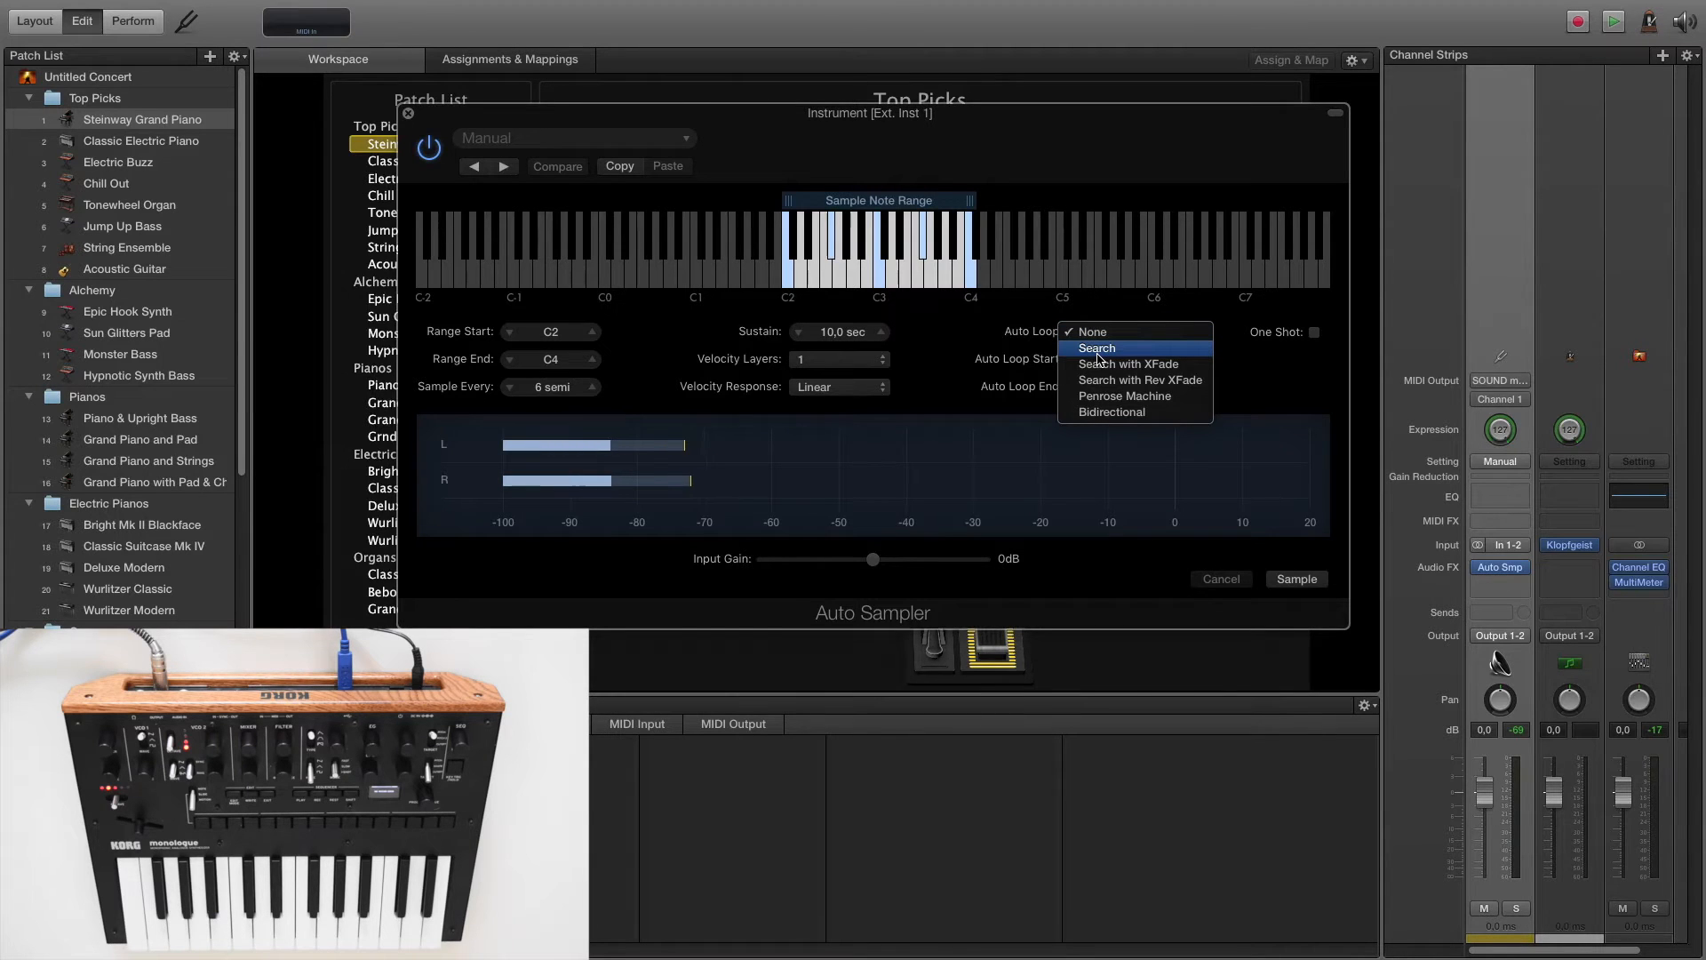
mouse_move(1127, 362)
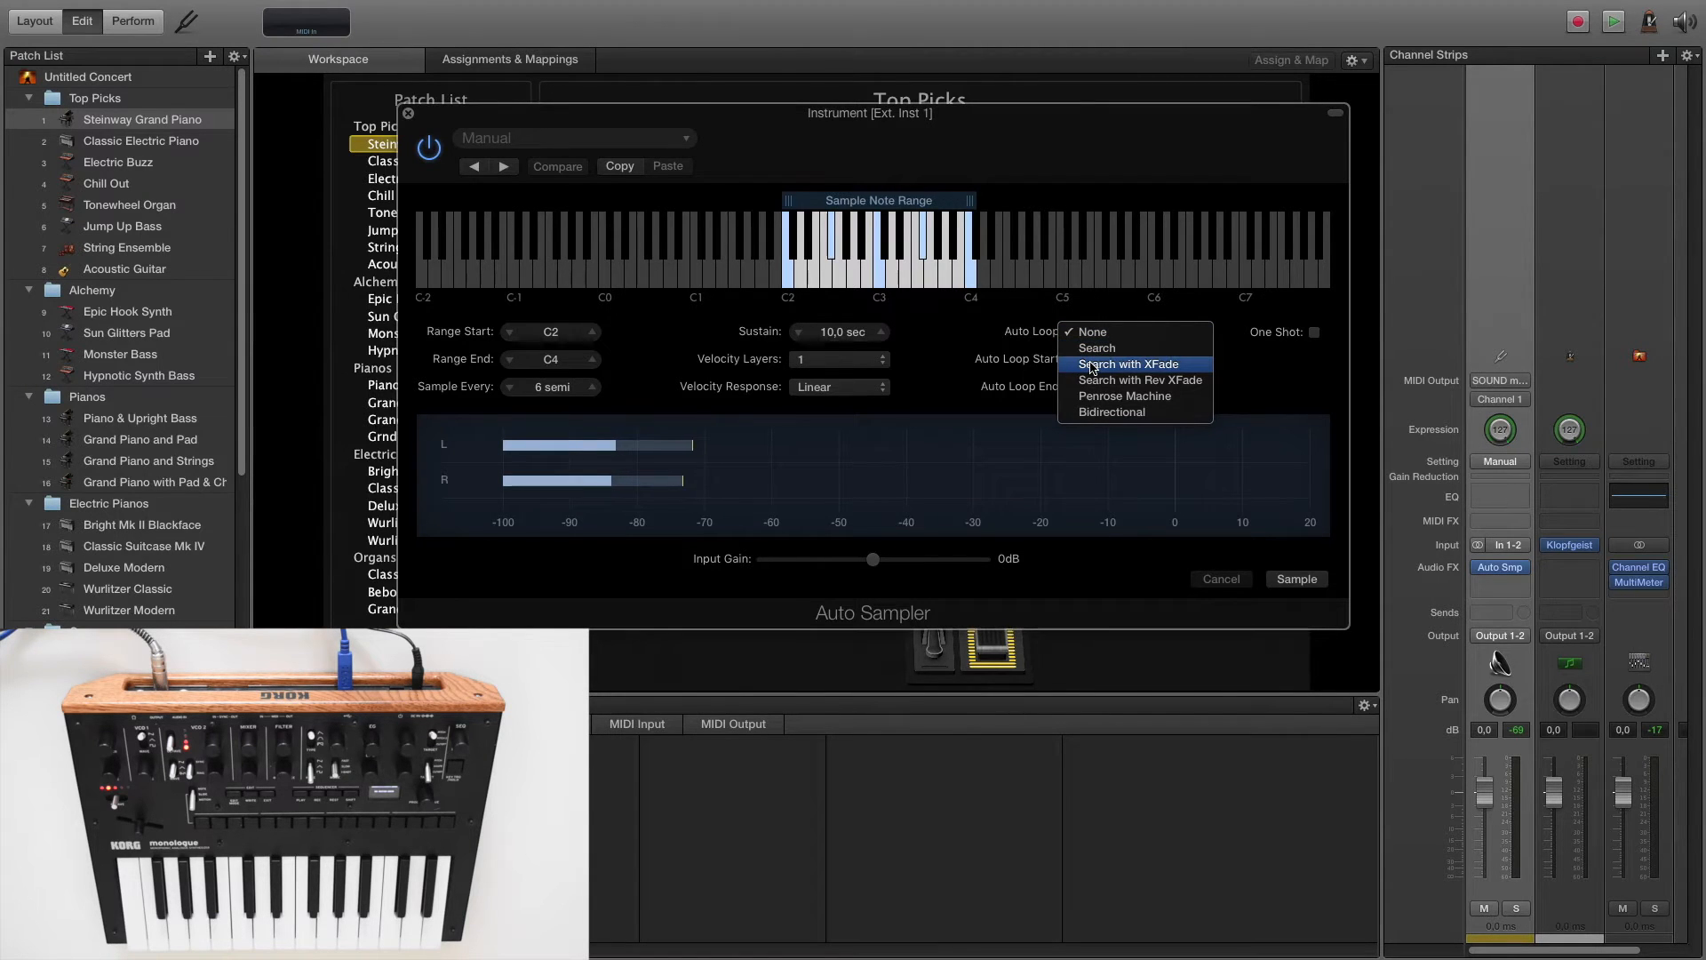
left_click(1089, 332)
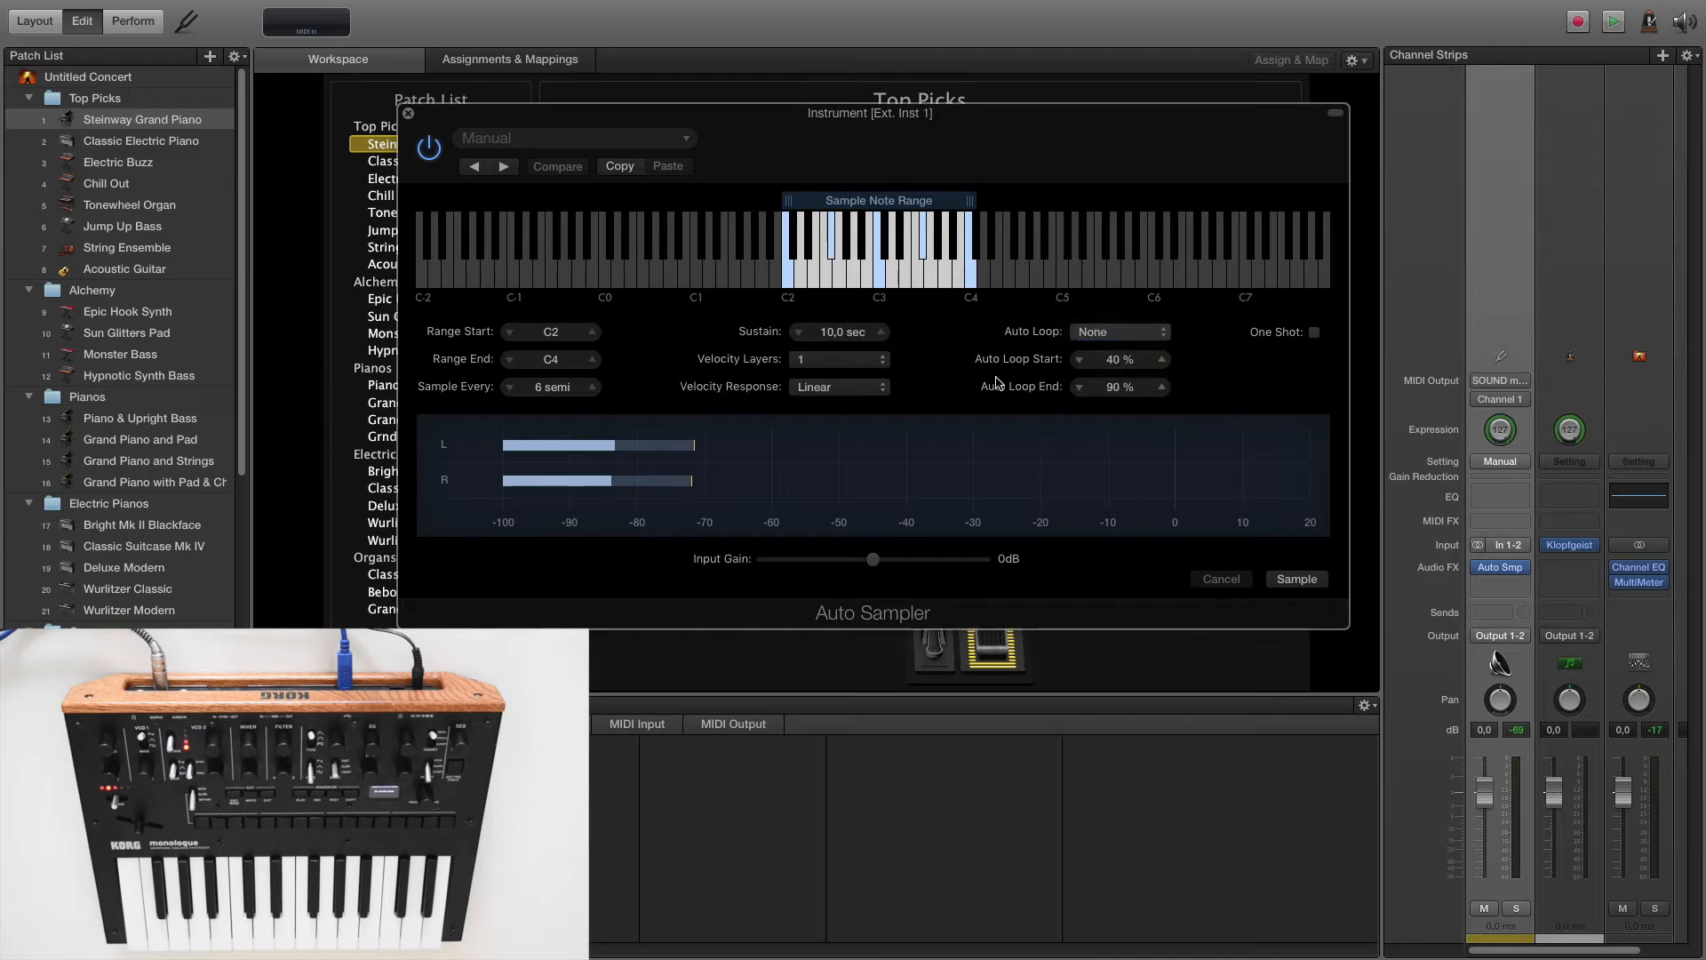
left_click(1117, 330)
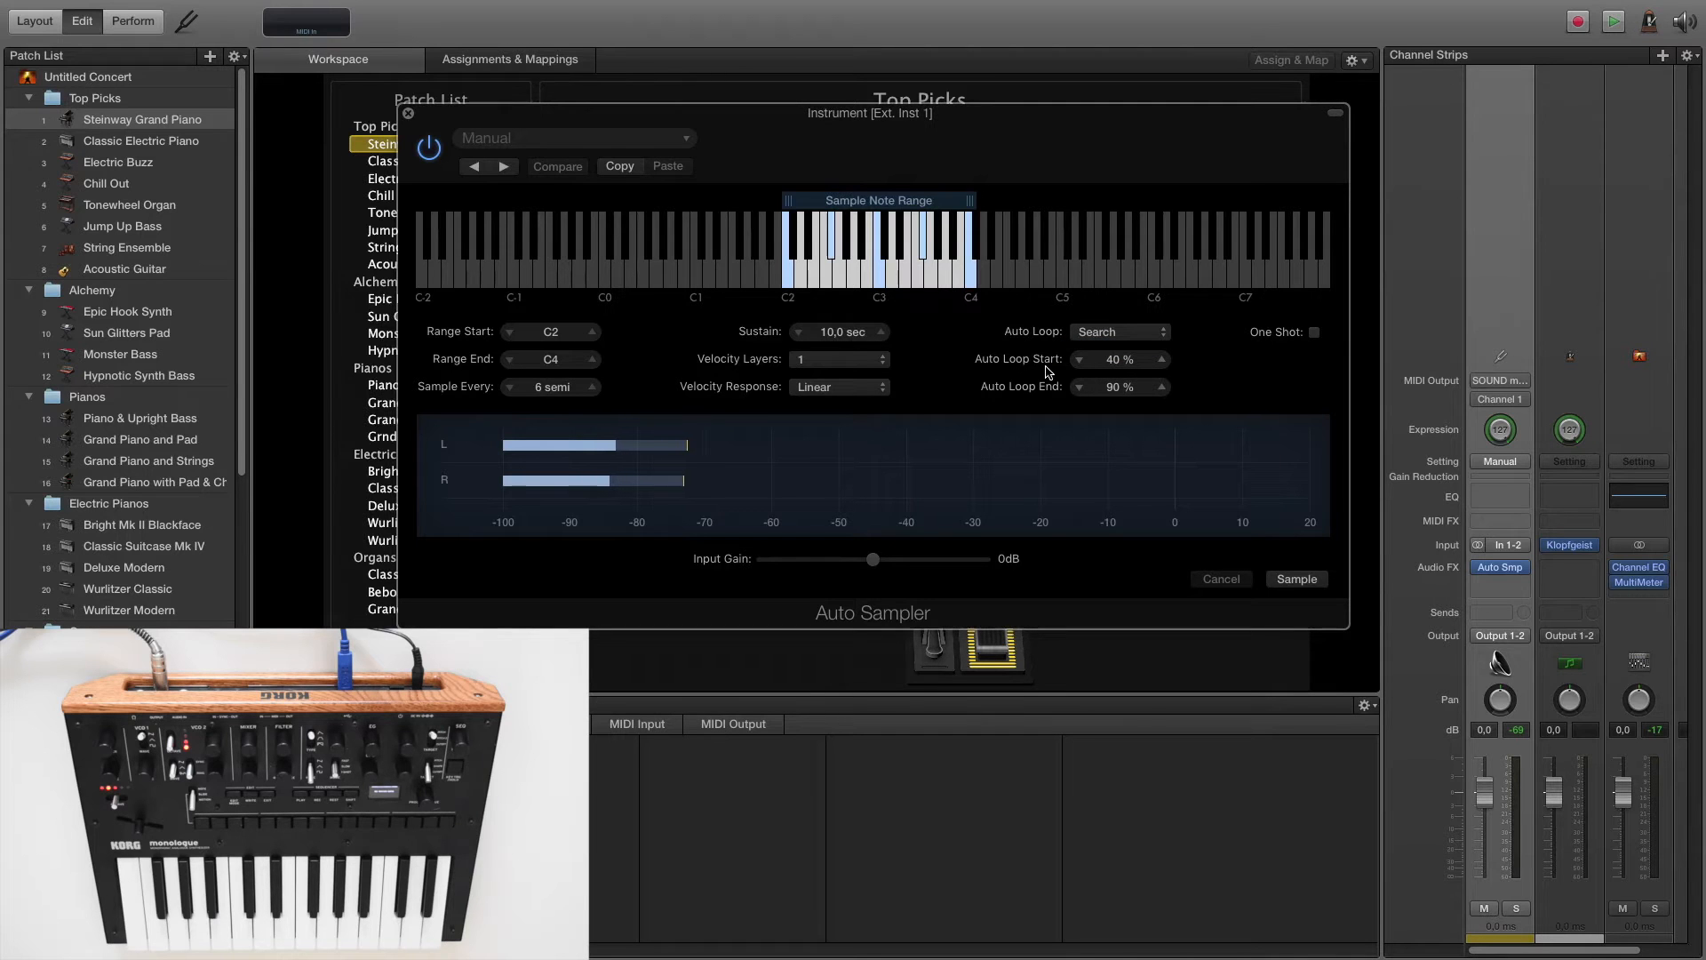
mouse_move(1043, 405)
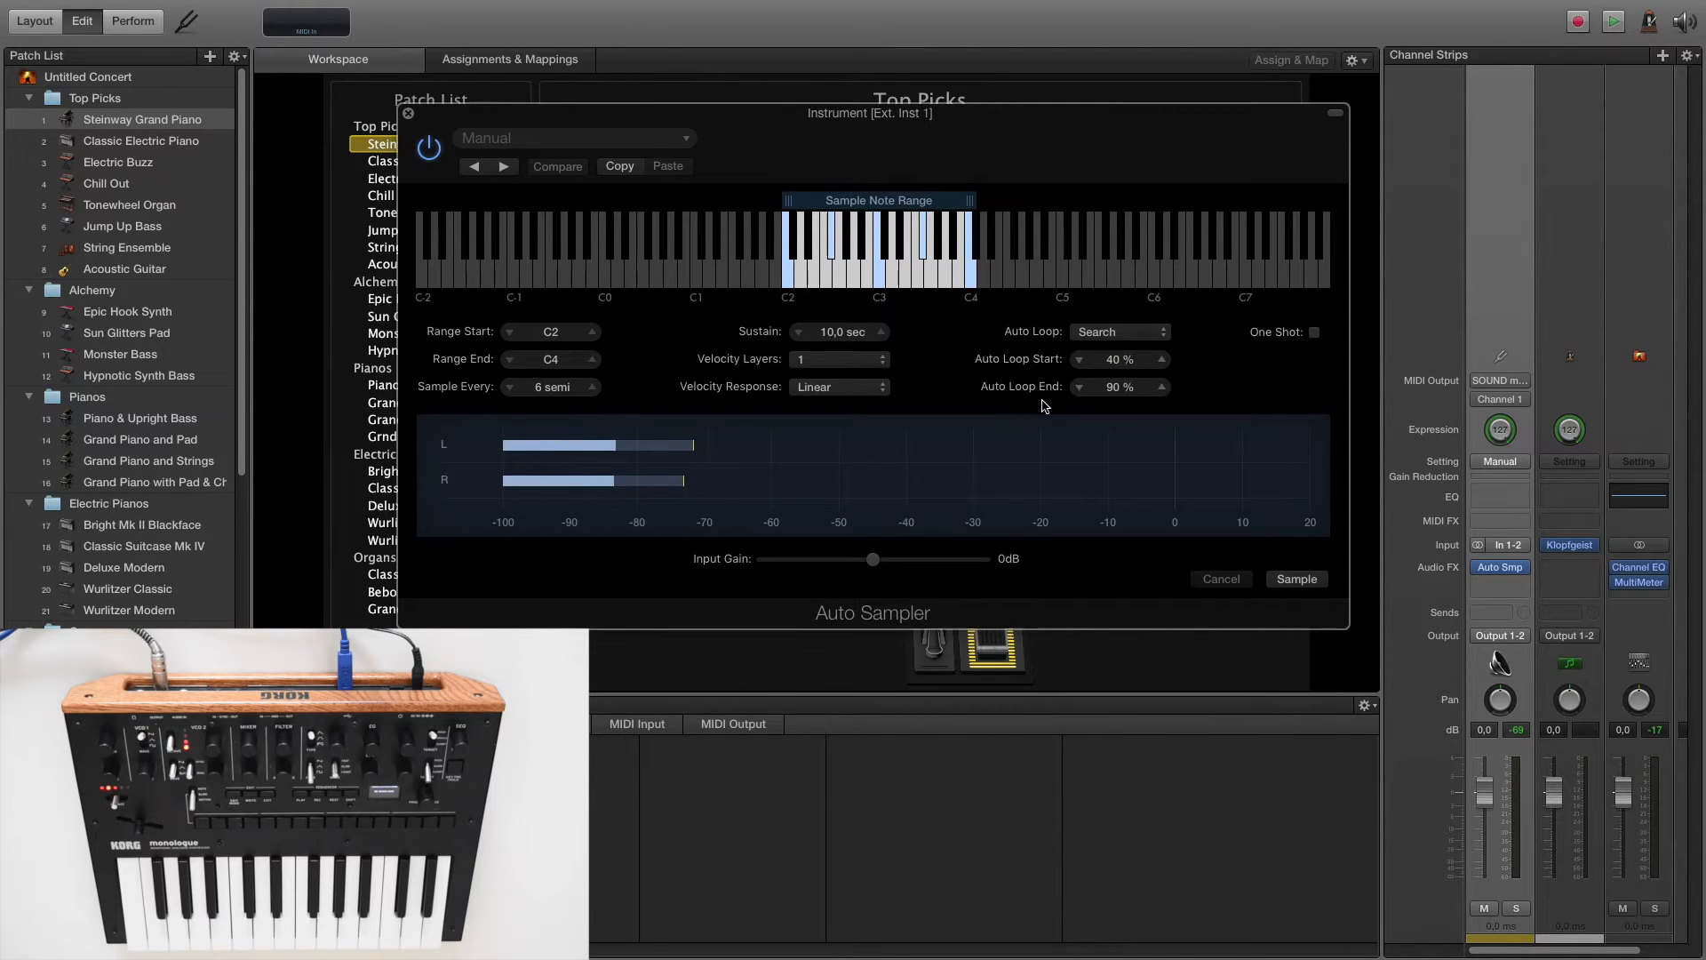
mouse_move(1213, 380)
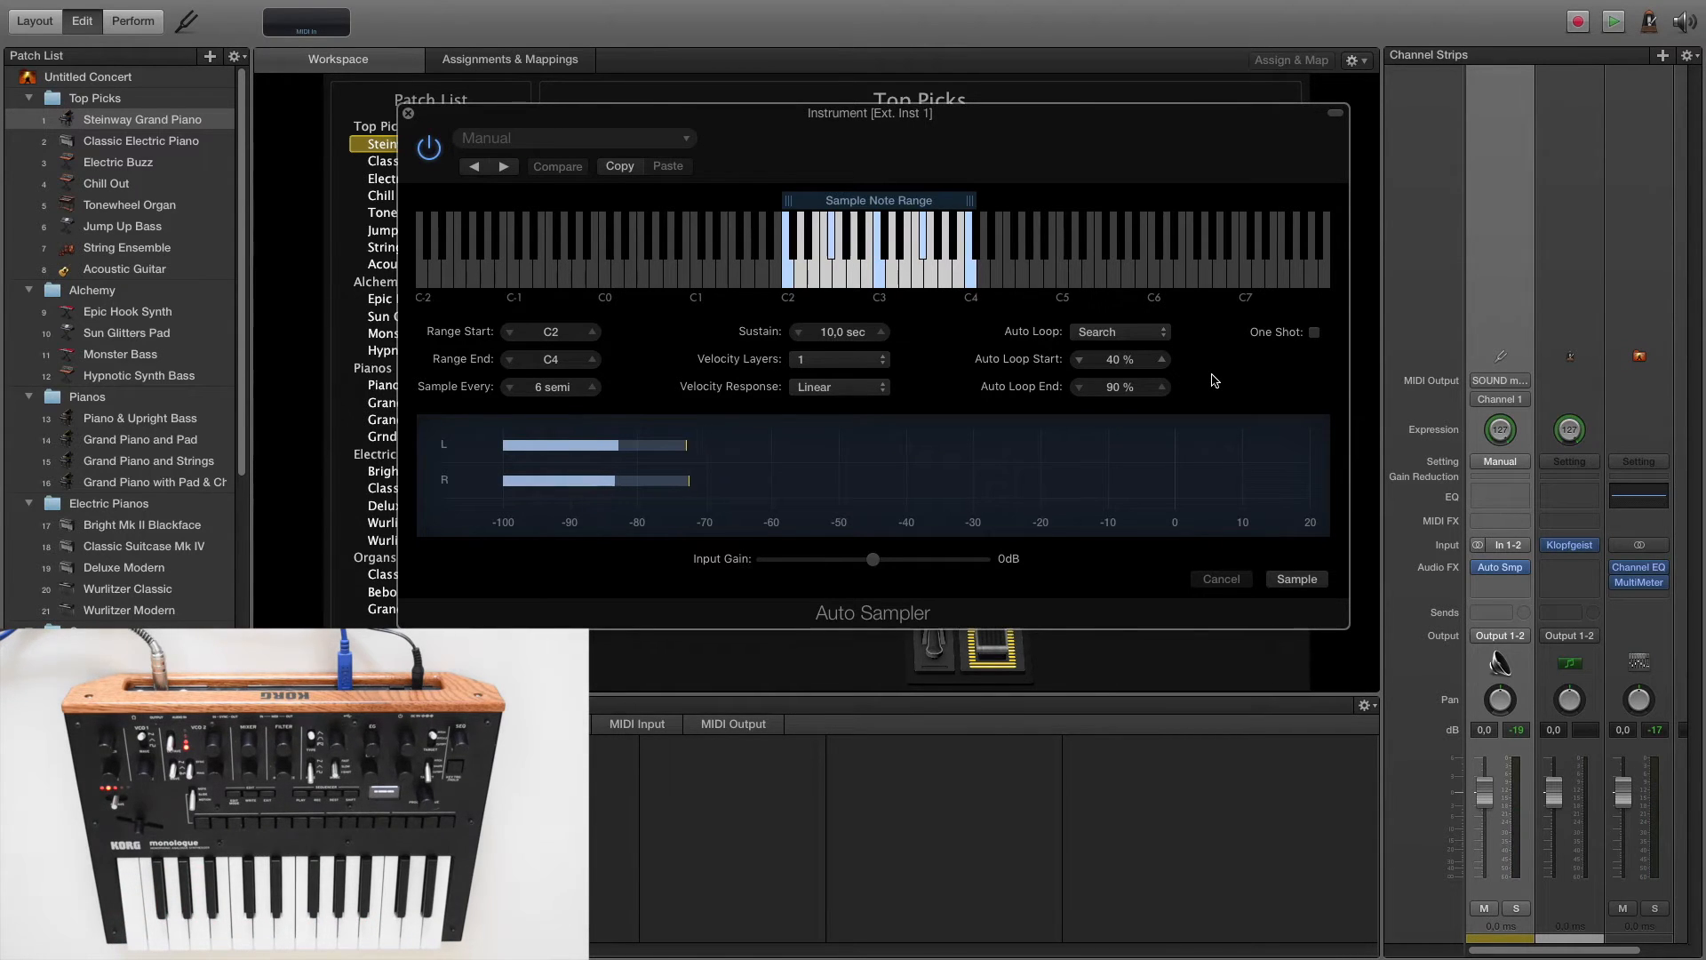
mouse_move(878, 563)
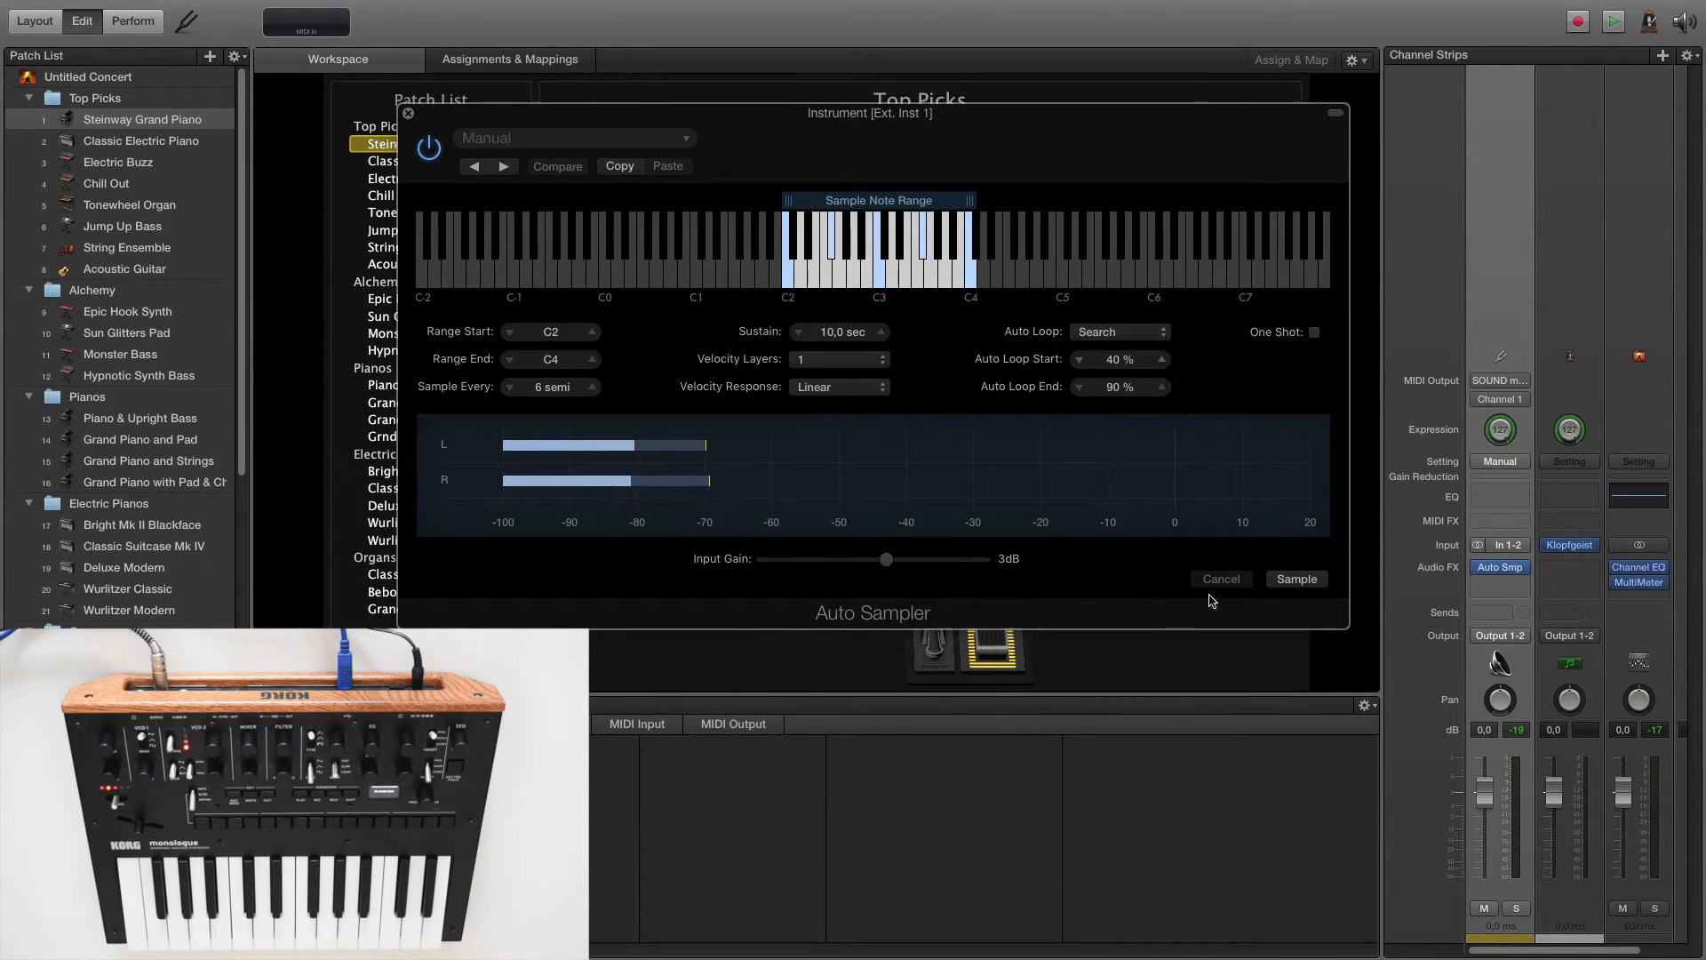
Sample the synth as Monologue.exs in Auto Sampled, replacing the existing file
left_click(1295, 578)
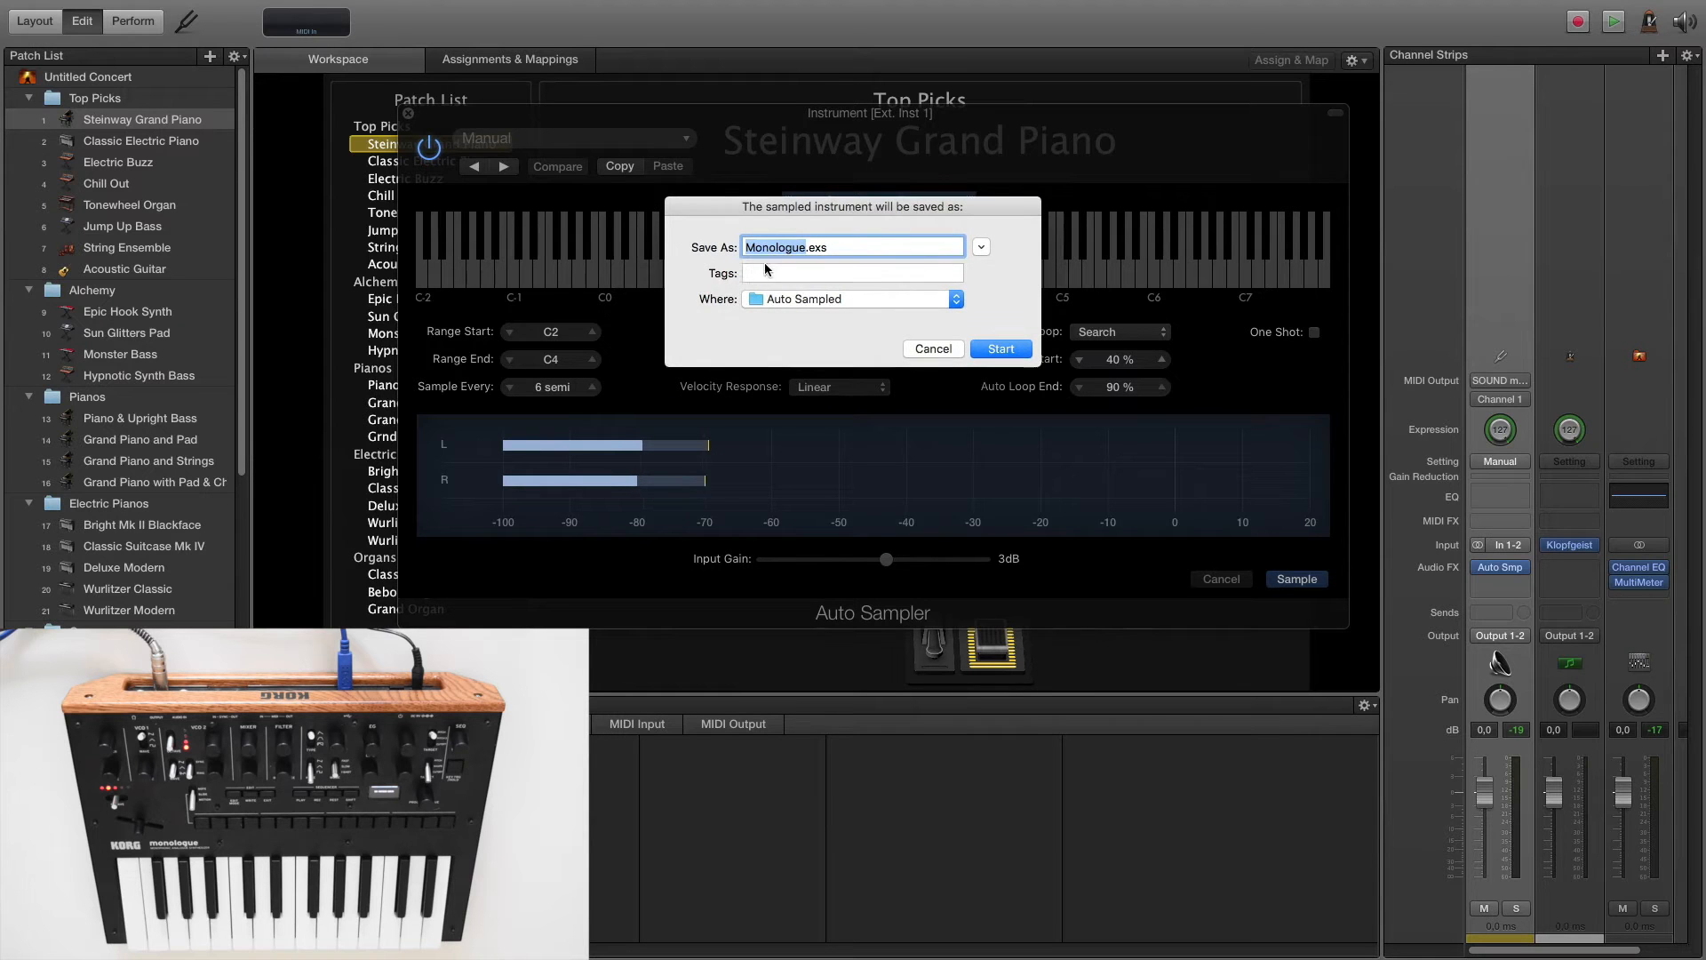
left_click(997, 348)
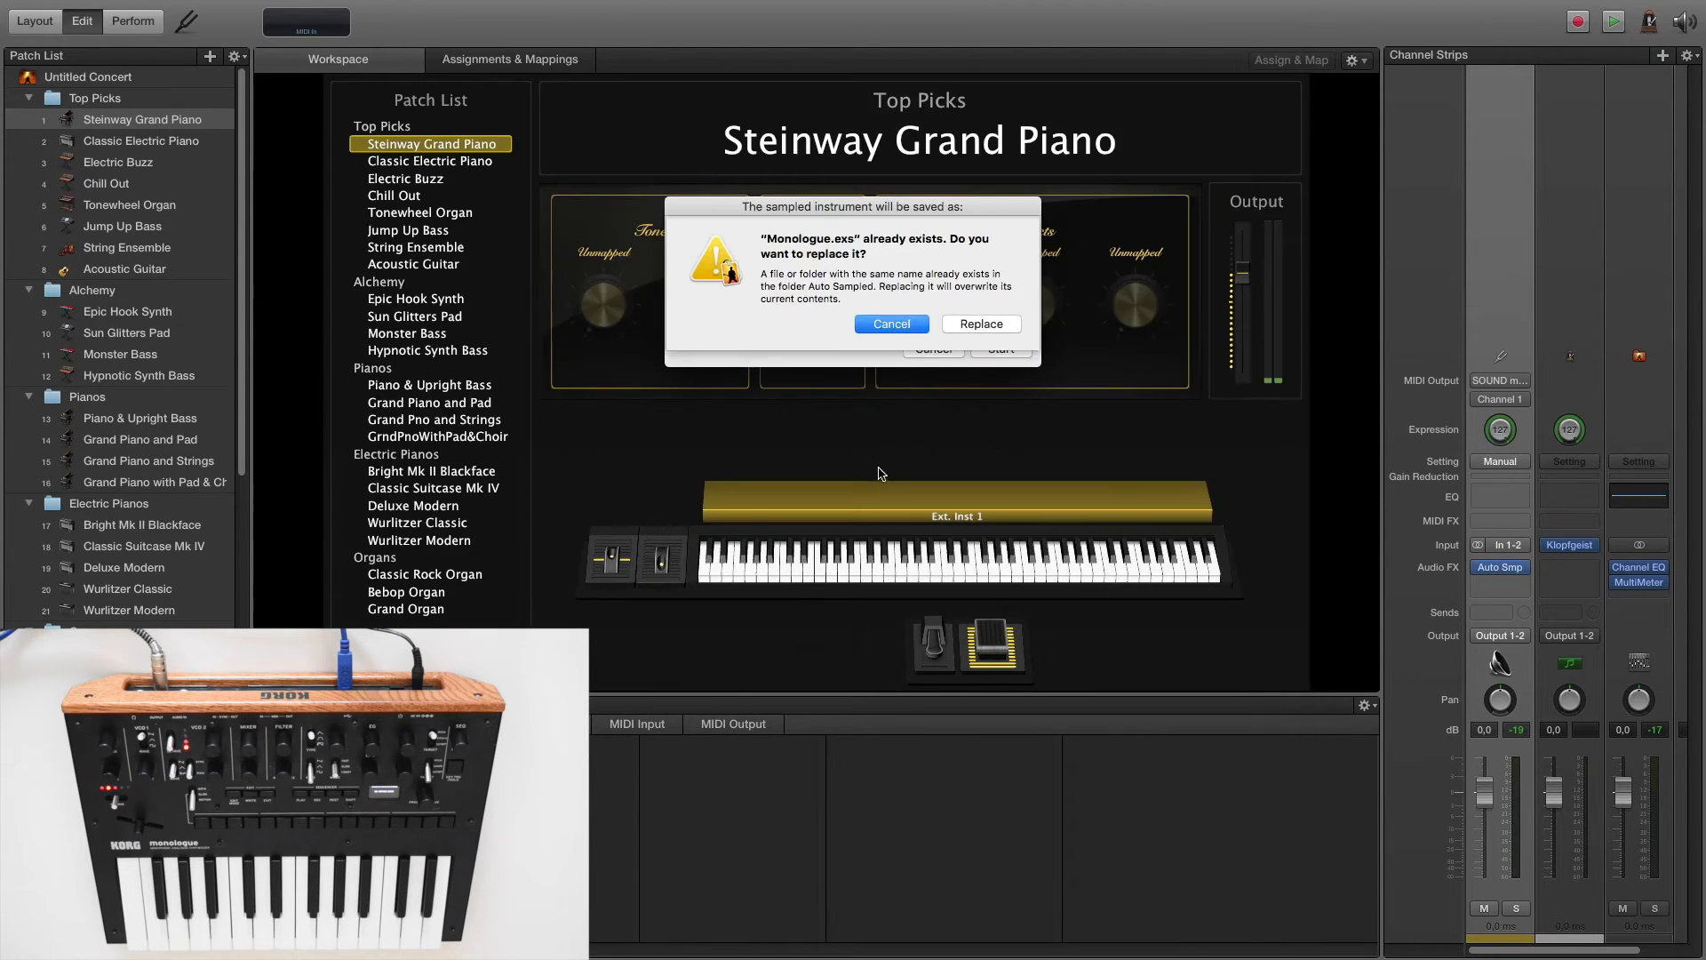
left_click(978, 324)
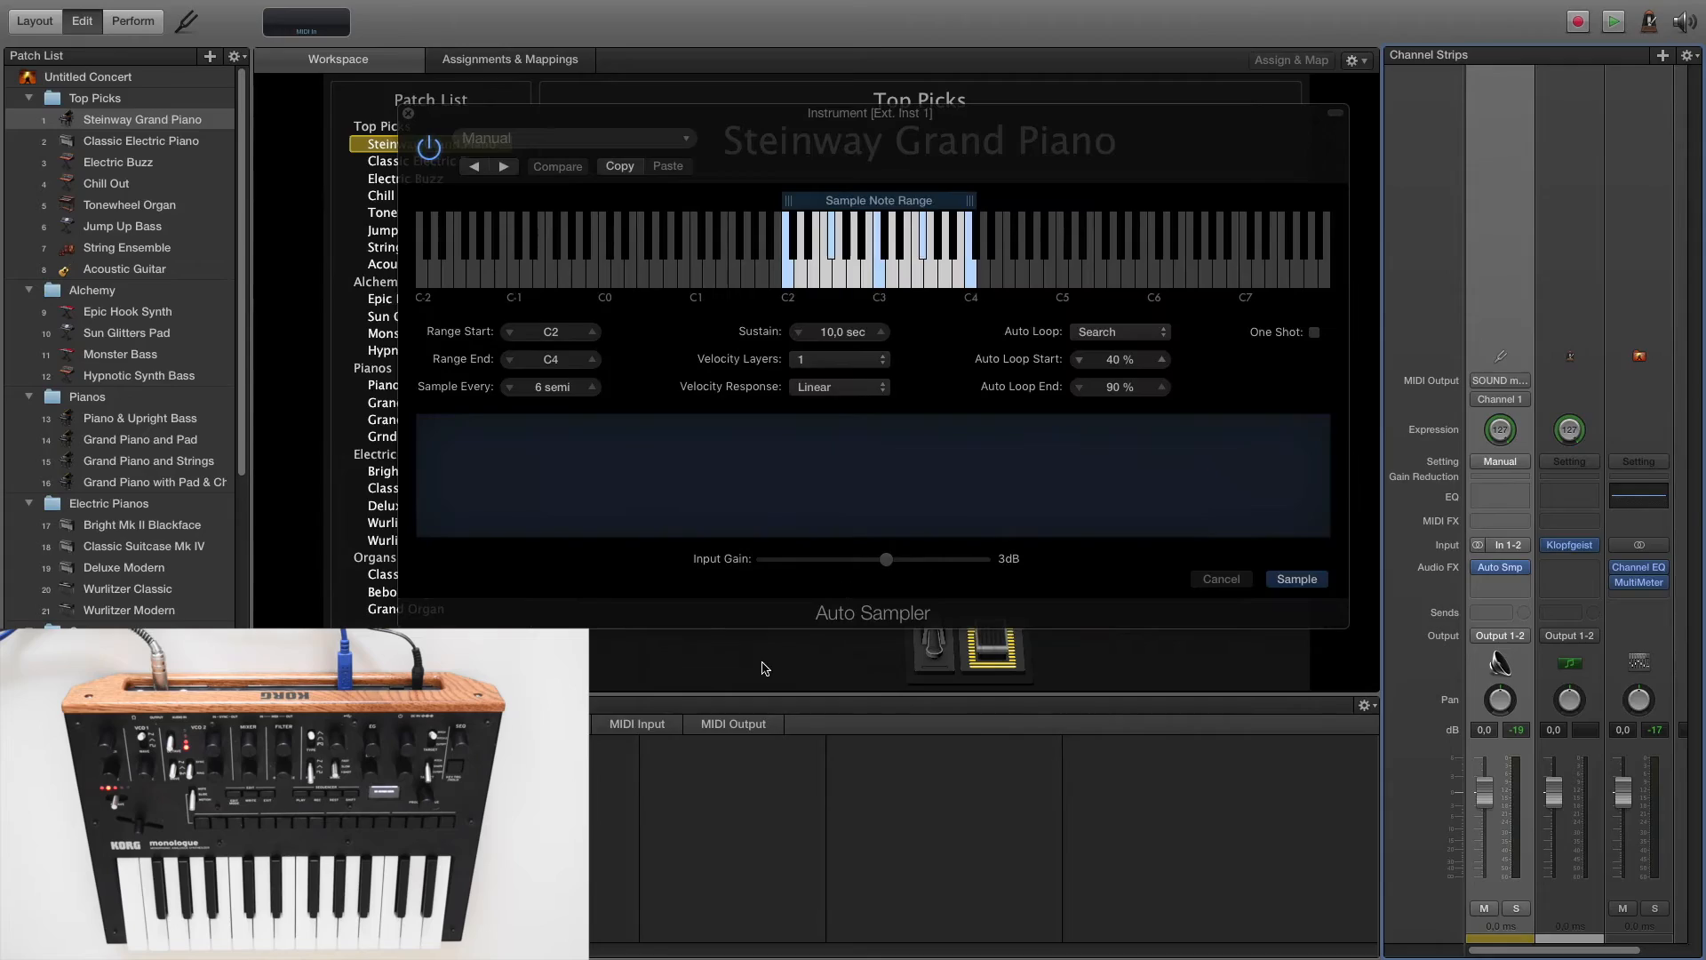
left_click(1295, 577)
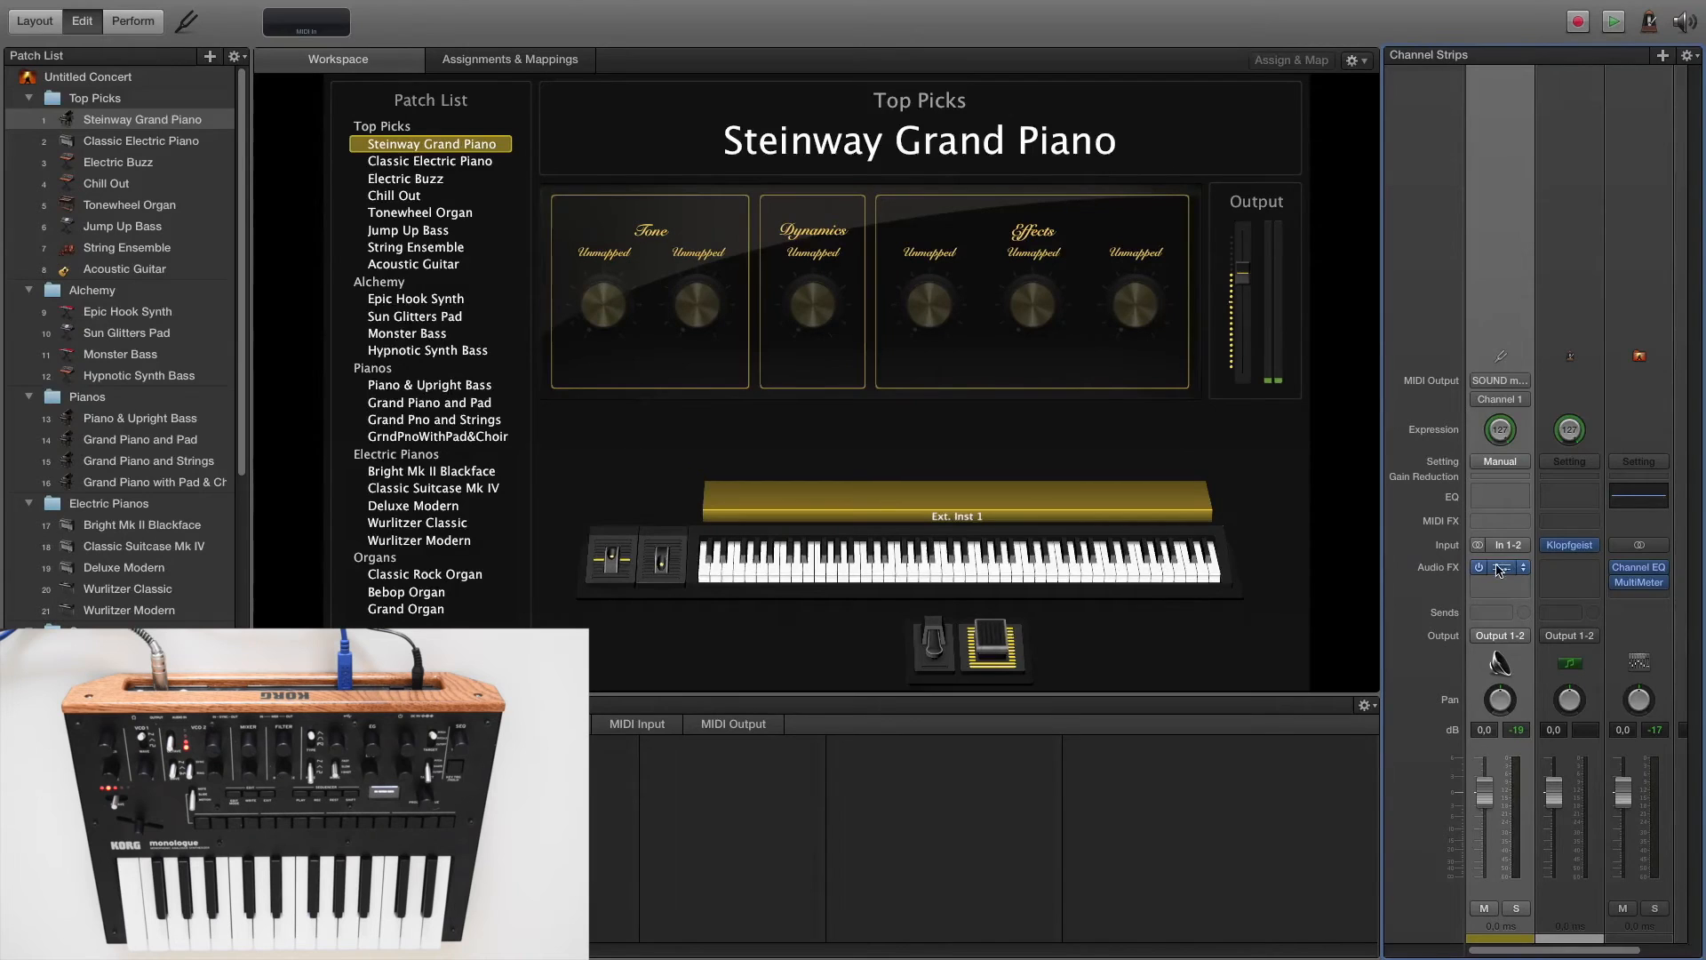
Create a new software instrument channel strip, Inst 1, in the Steinway Grand Piano patch
left_click(1498, 567)
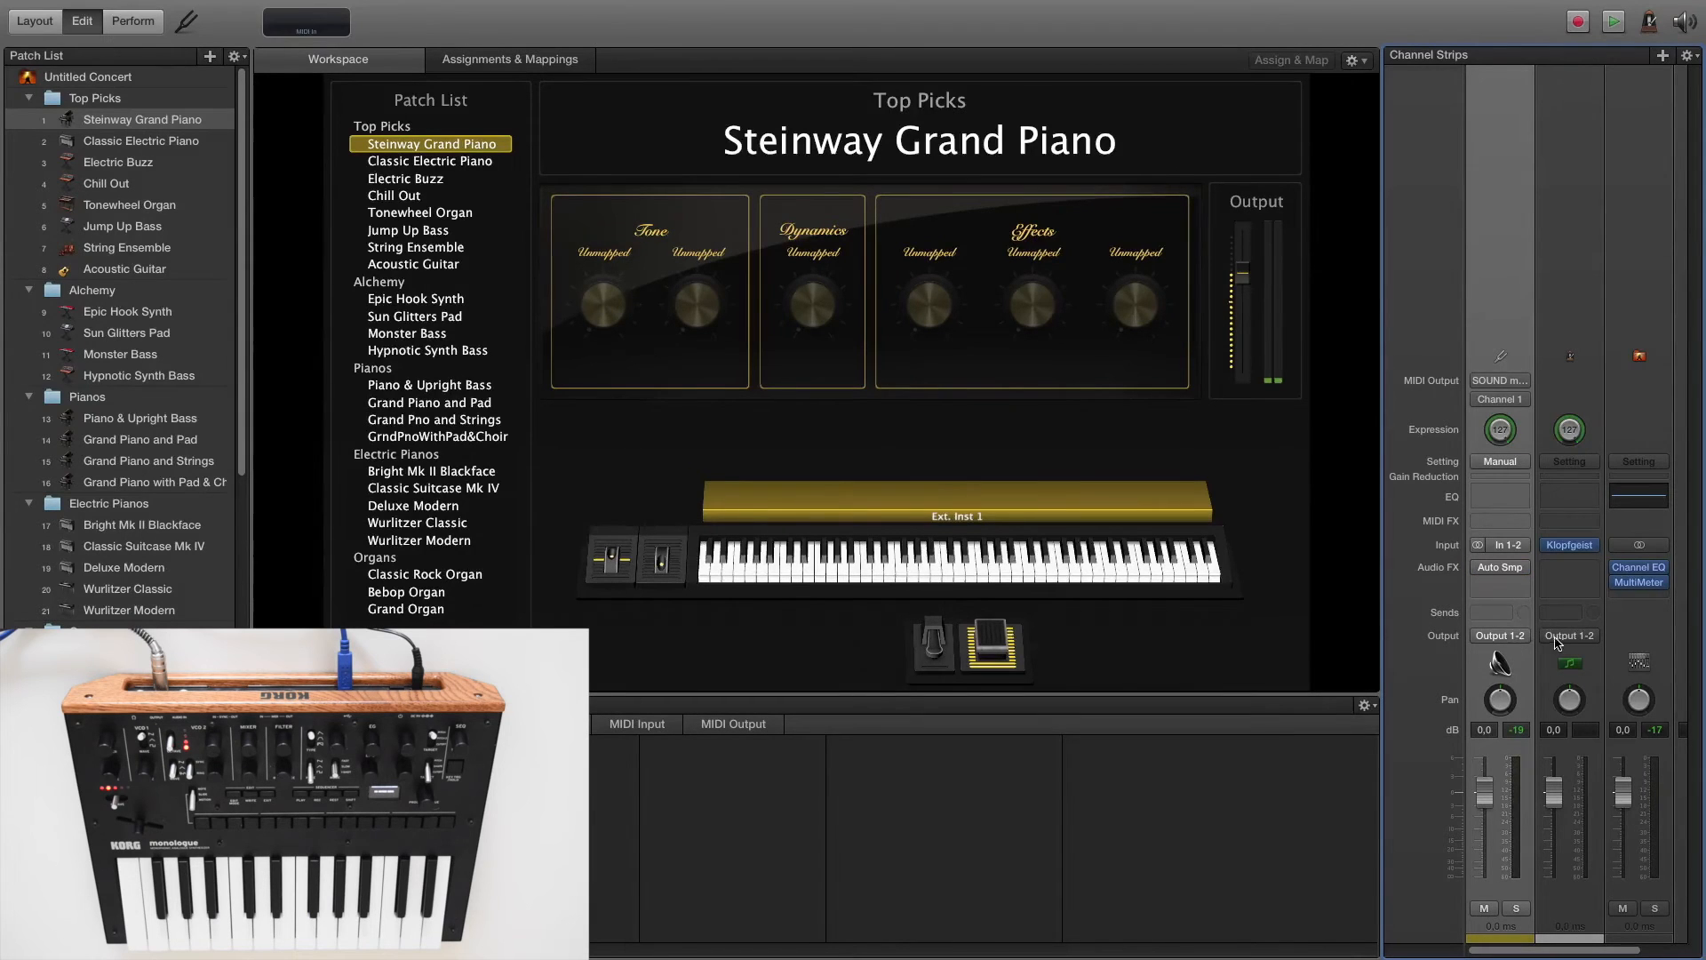
left_click(1663, 55)
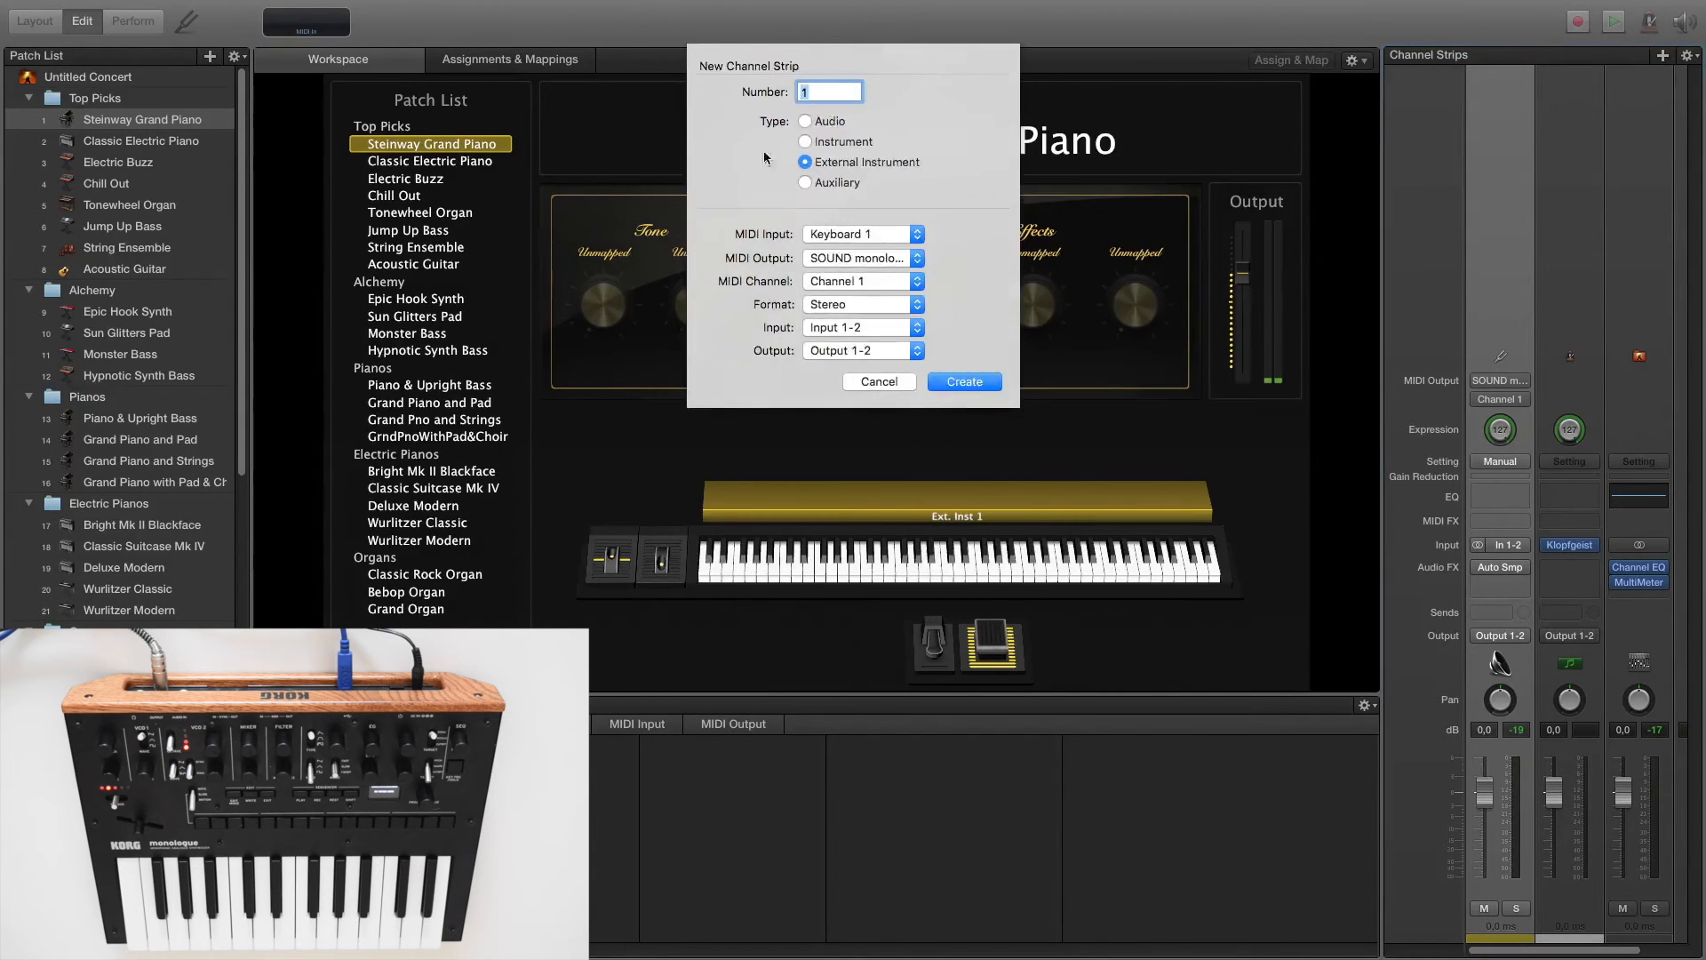
left_click(805, 142)
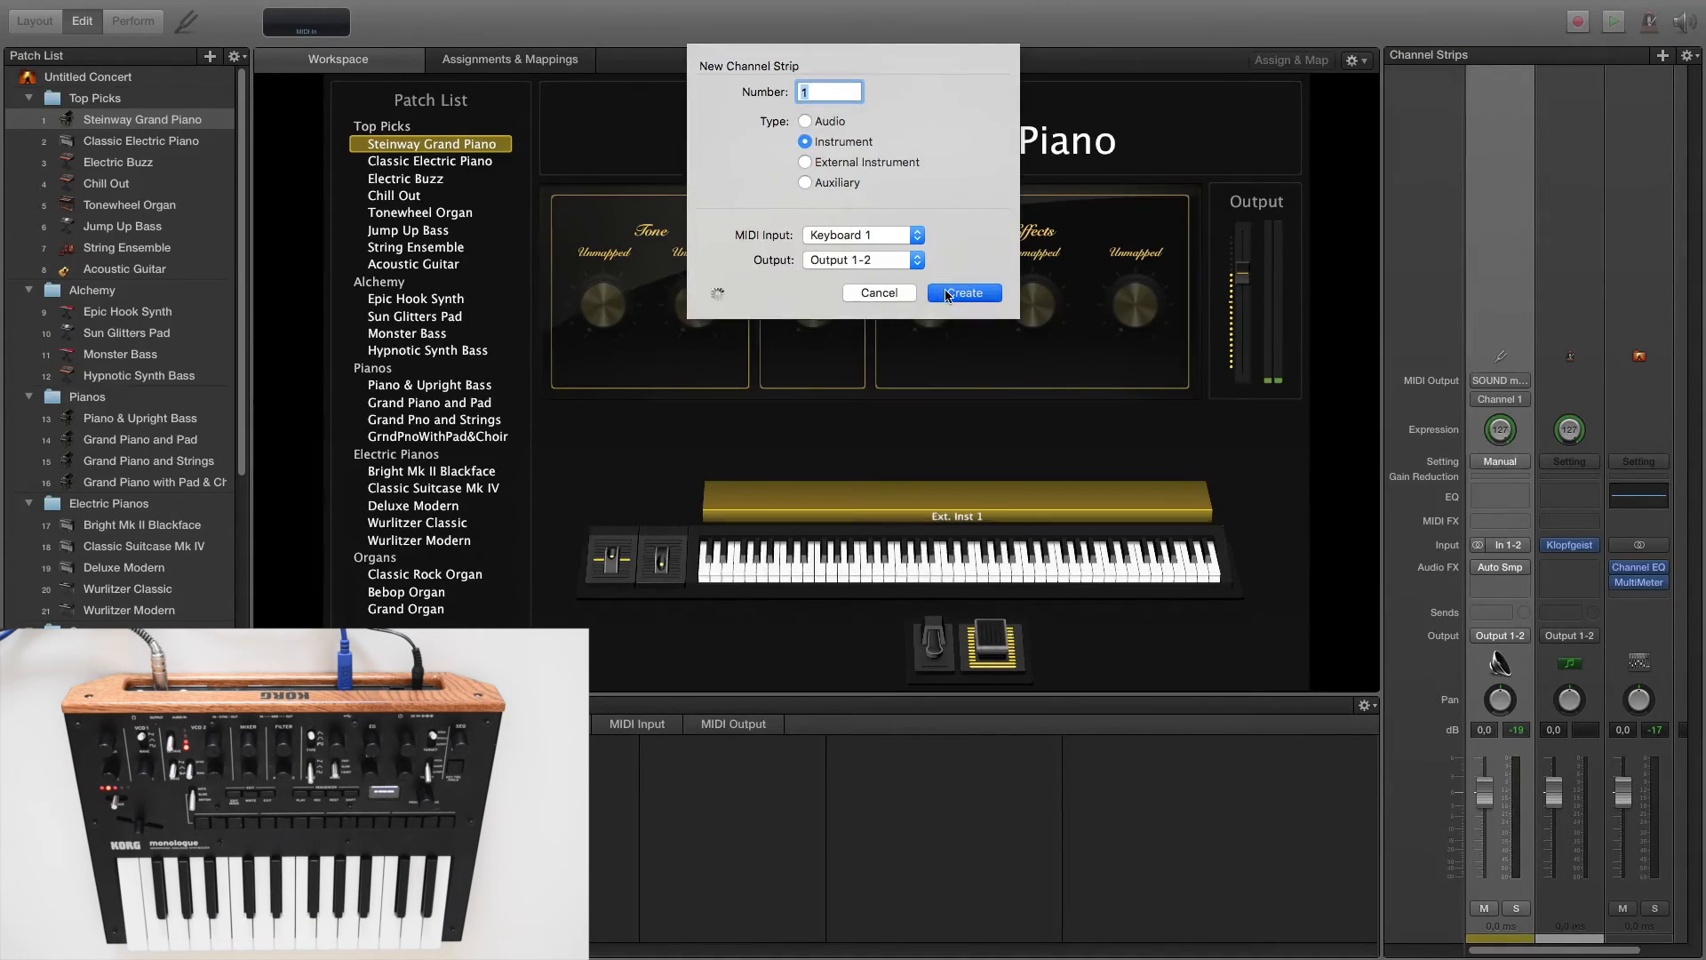
left_click(961, 294)
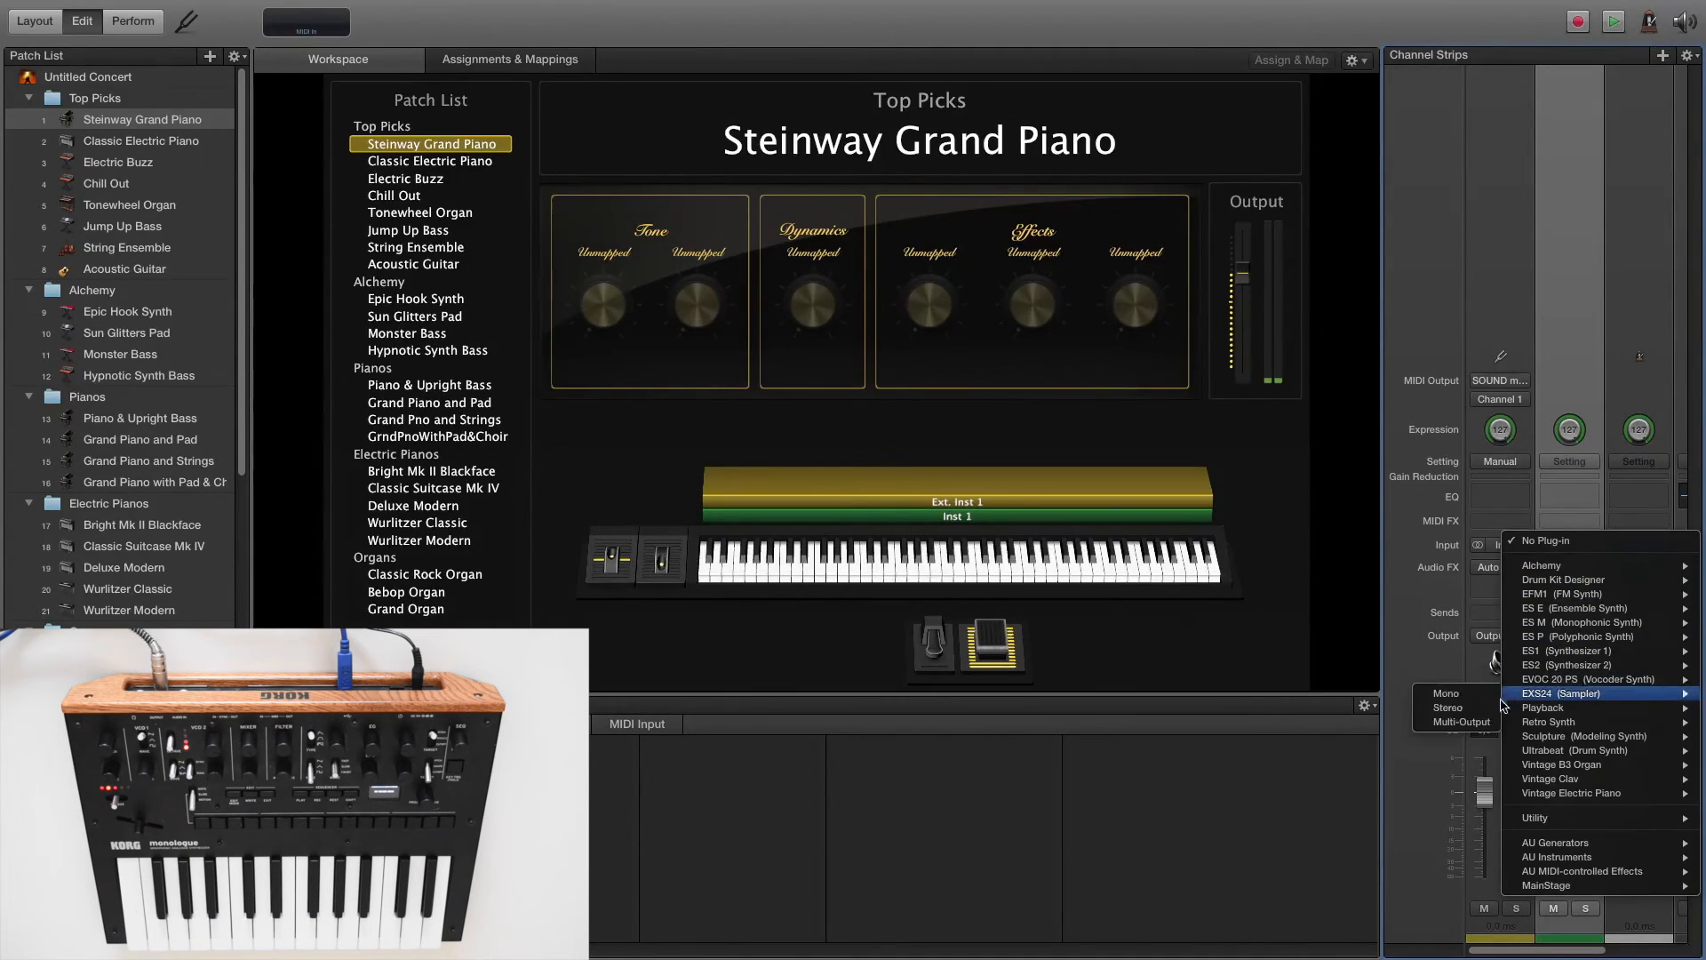
Load EXS24 (Sampler) on Inst 1 and choose the Auto Sampled Monologue instrument
left_click(1555, 693)
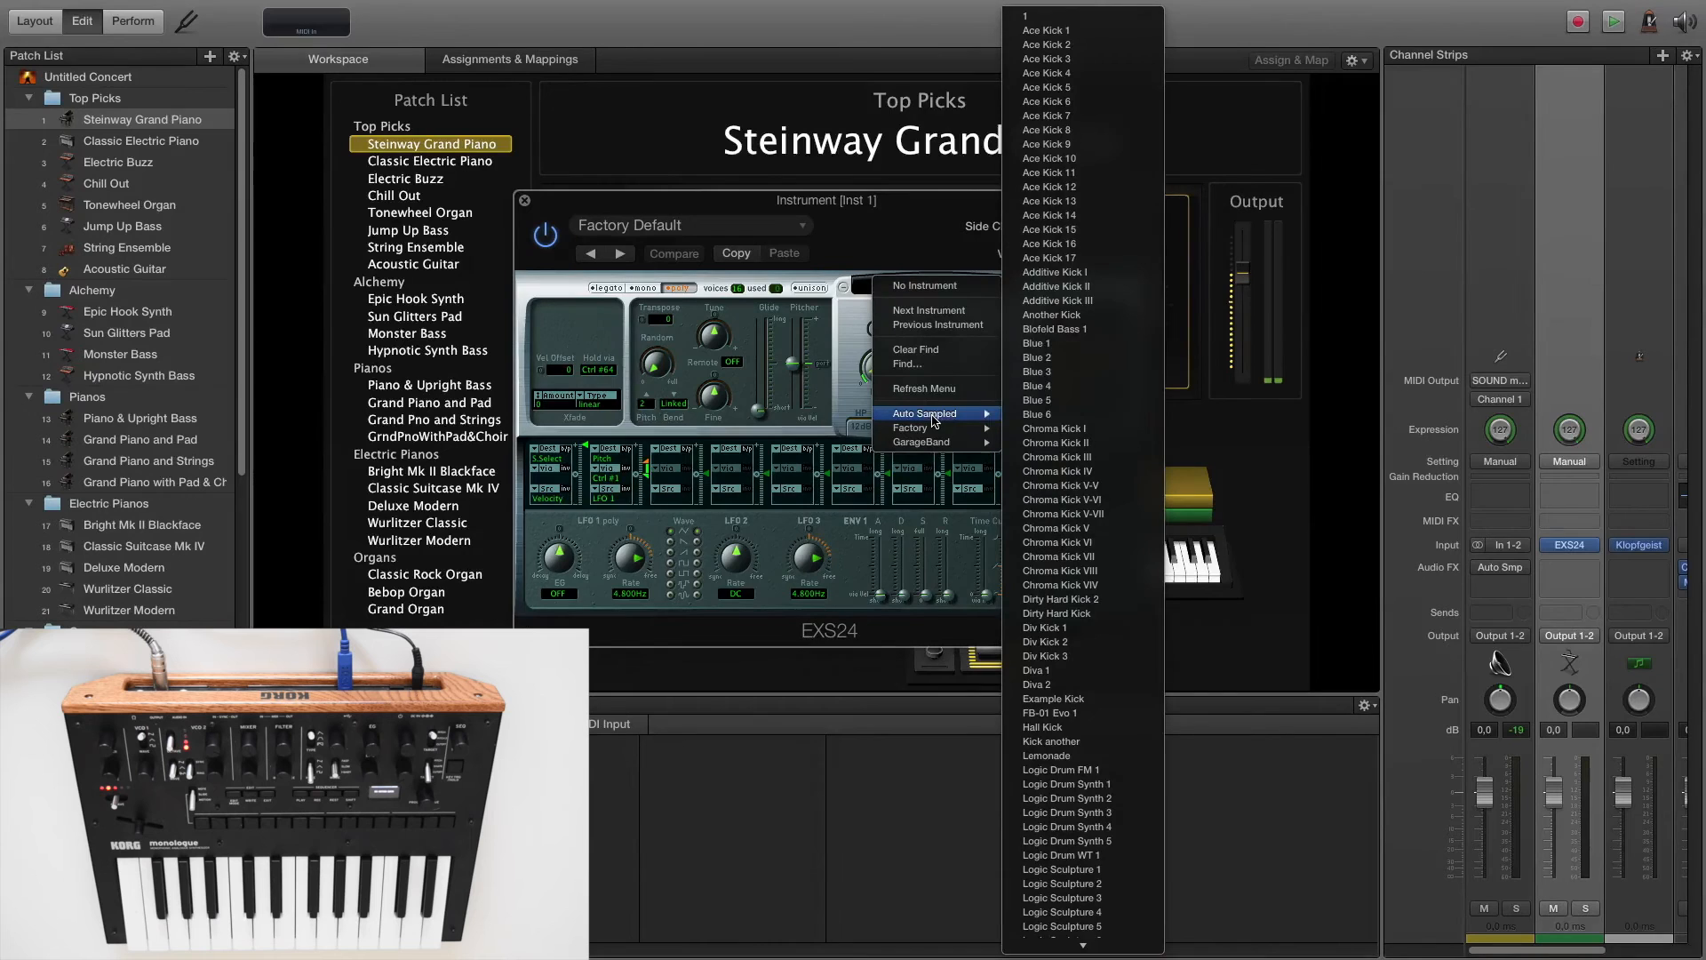
scroll("down", 3)
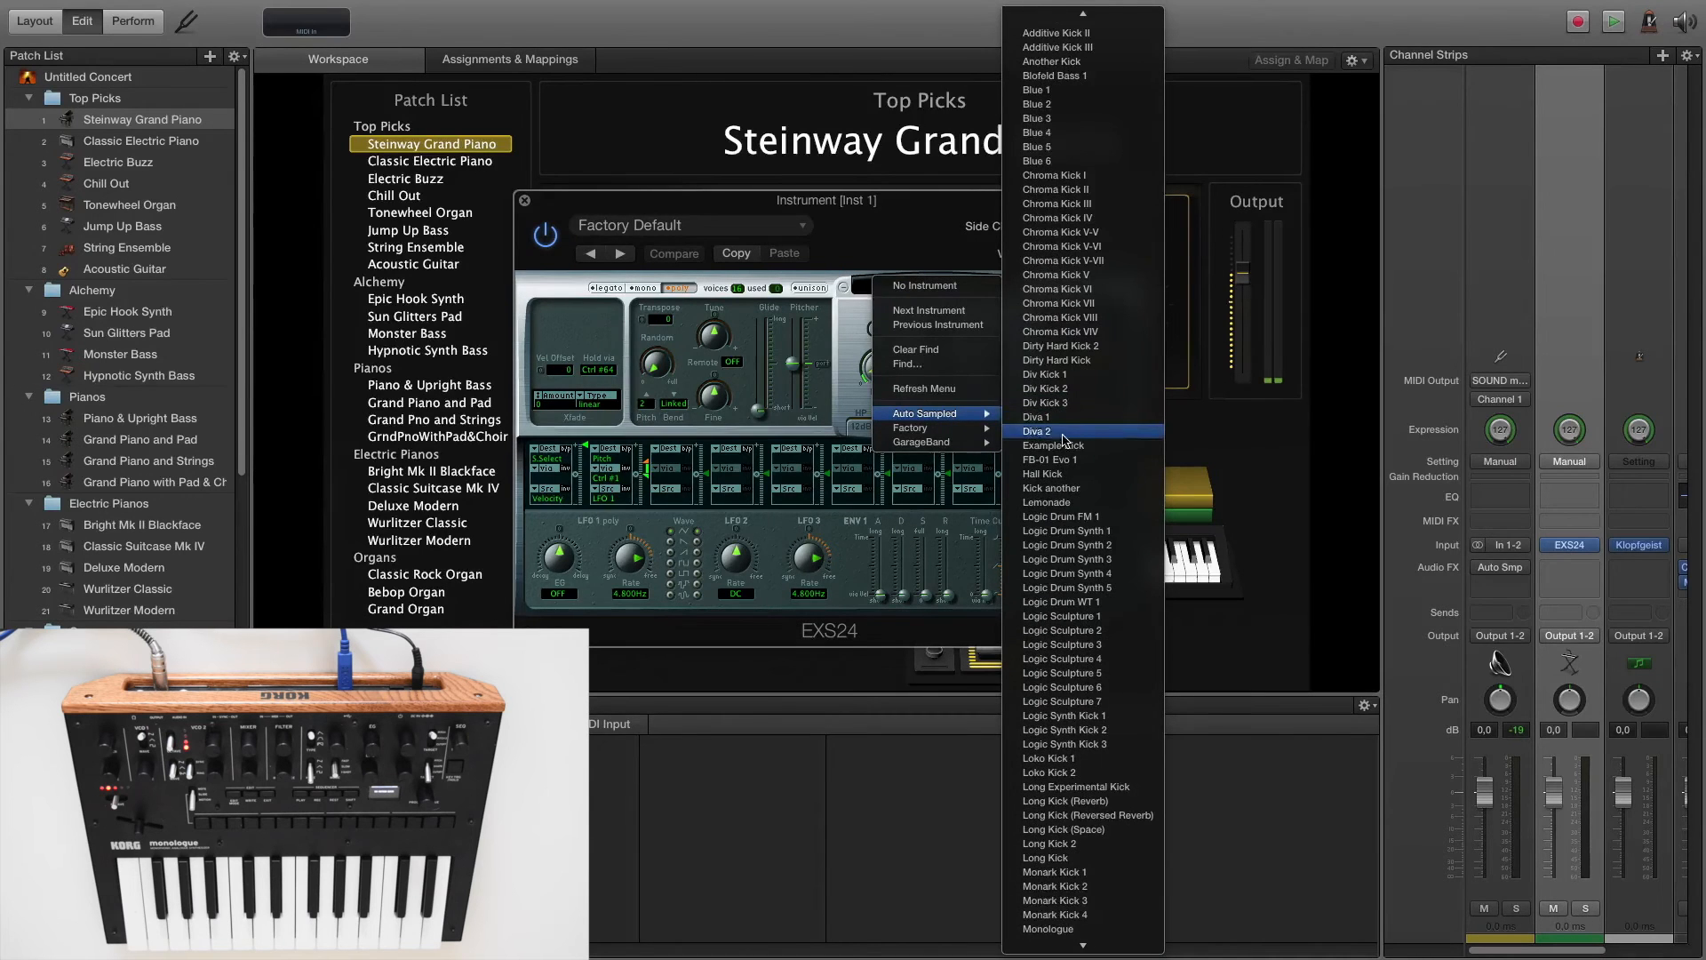
scroll("down", 3)
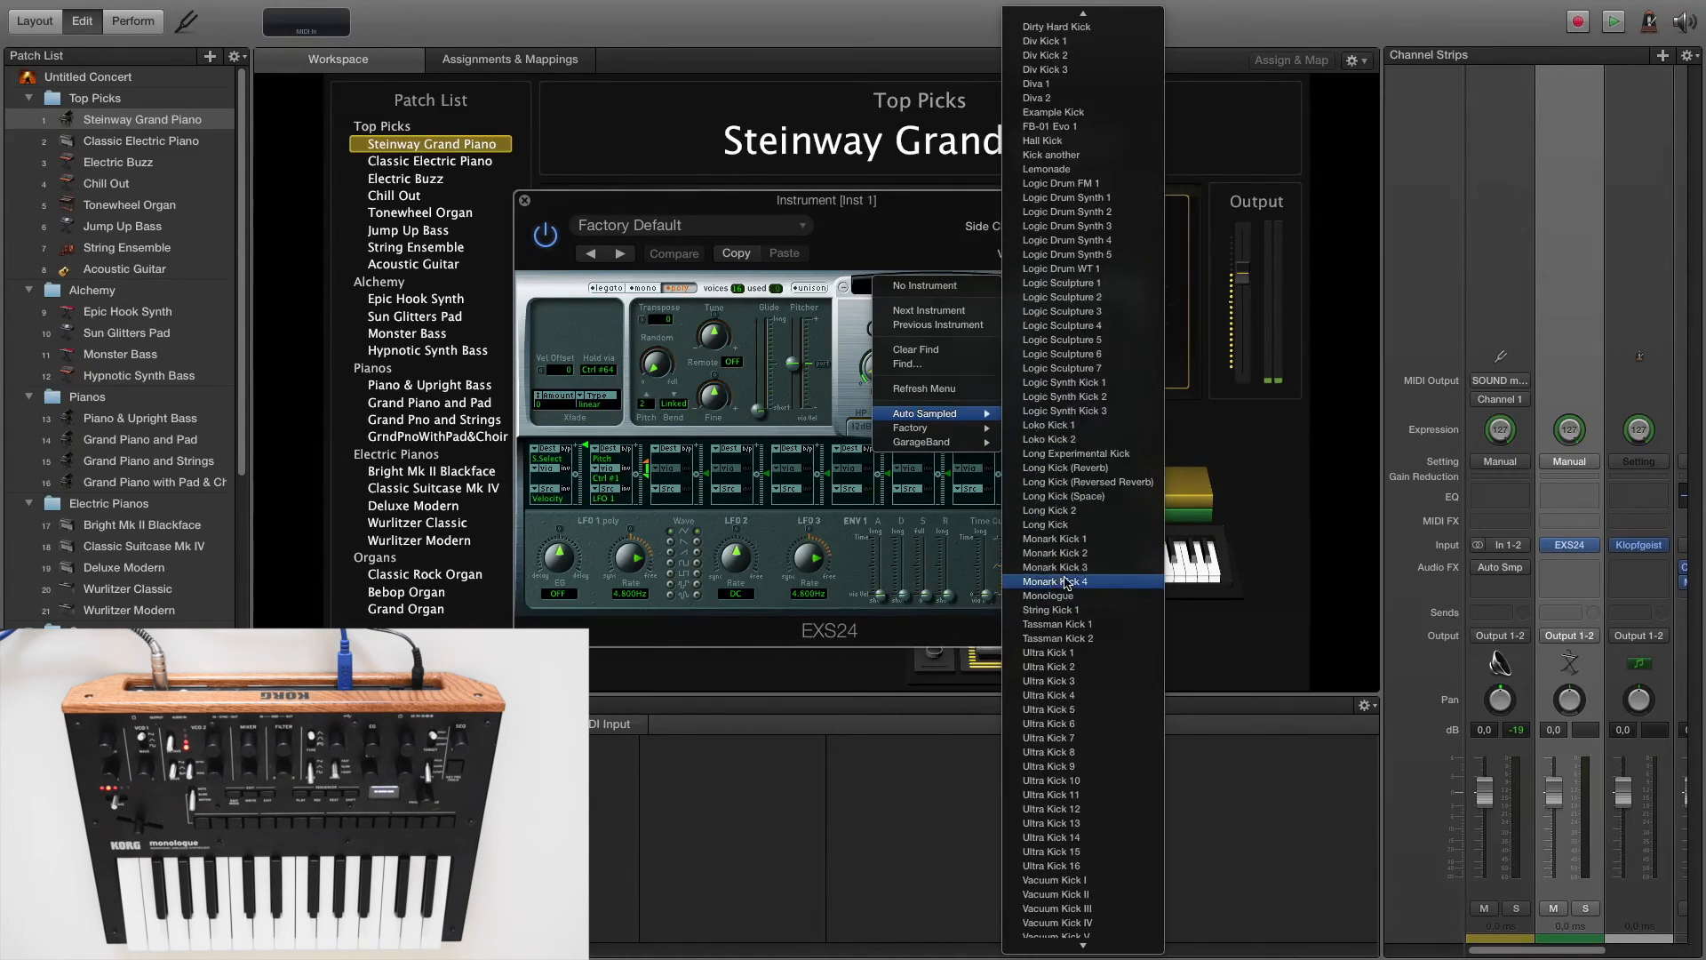
left_click(1049, 596)
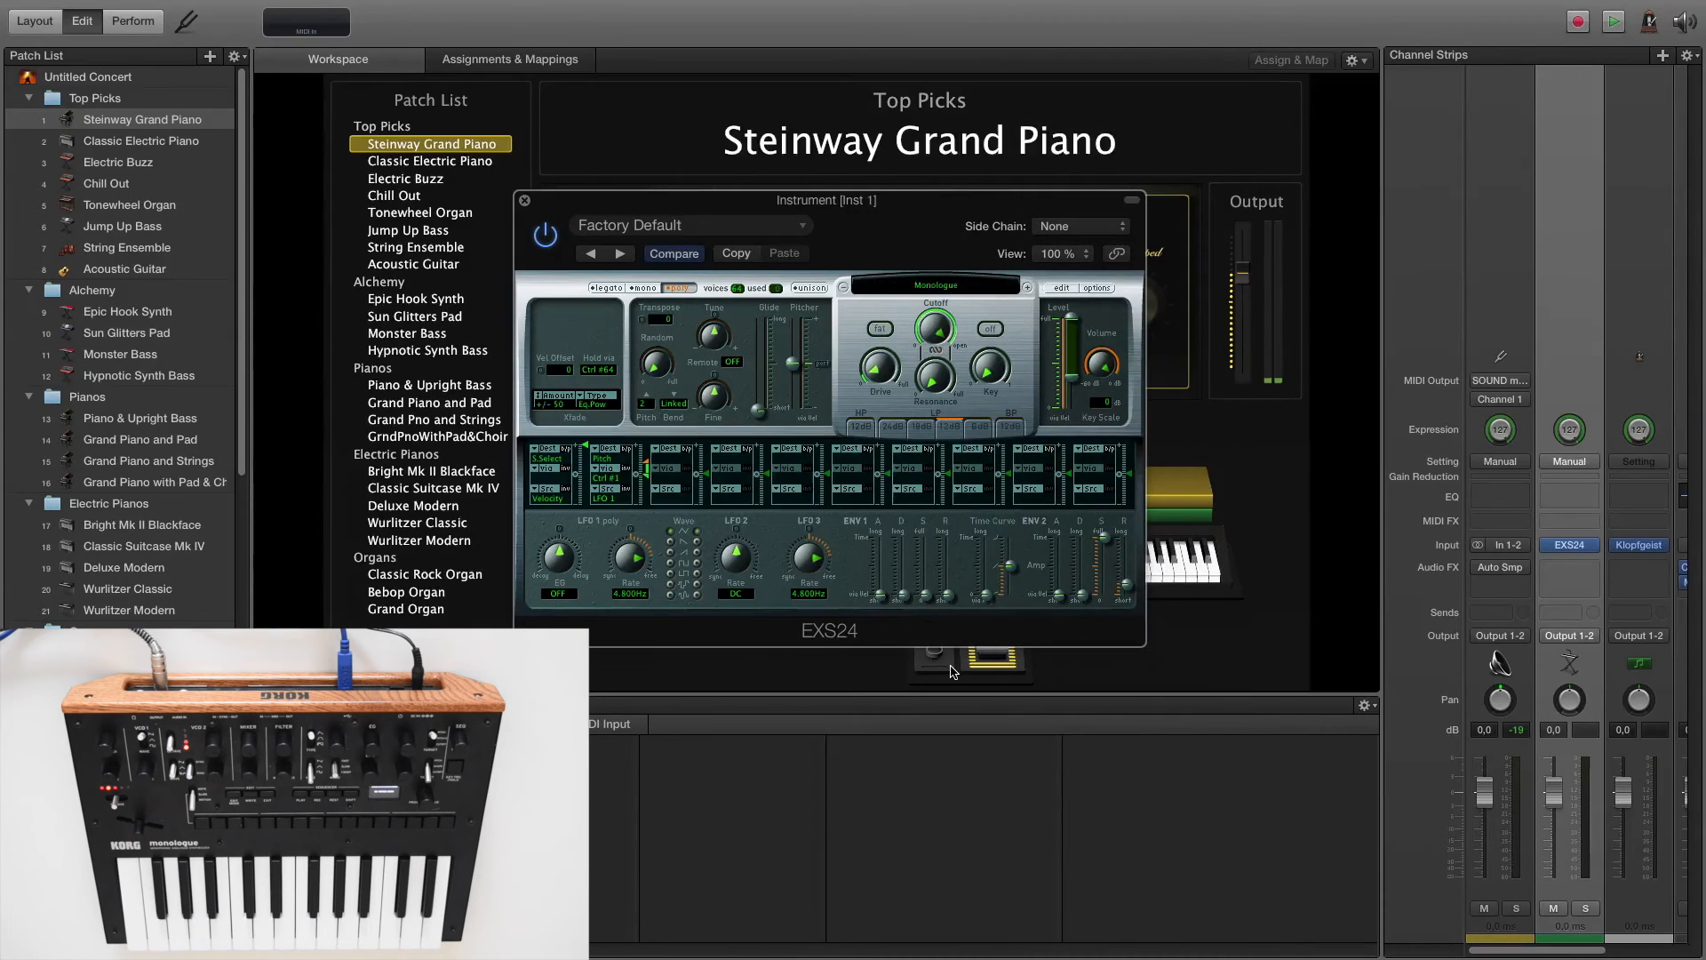